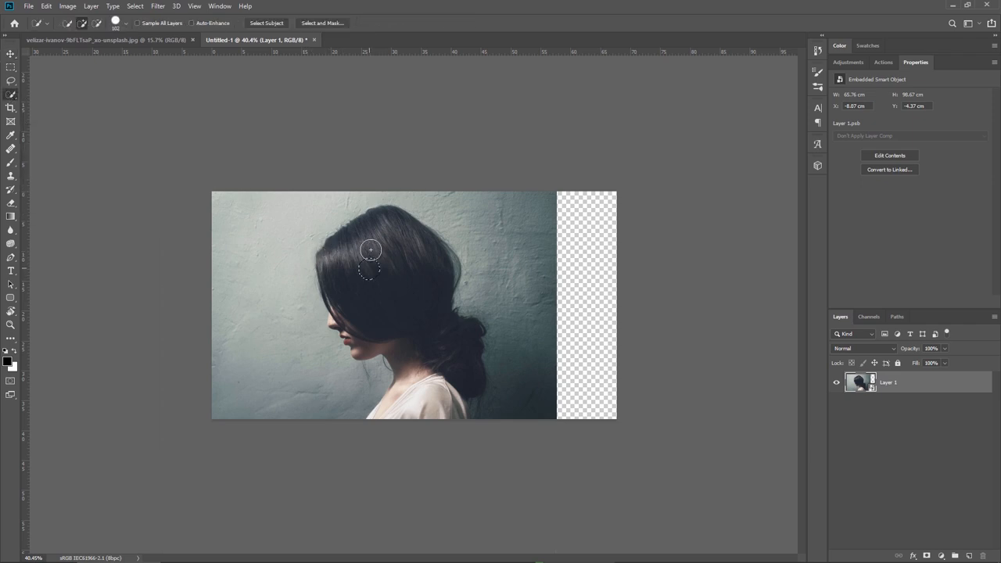
- Quick-select the woman's hair and figure, then subtract stray wall areas from the selection
drag(369, 251, 347, 313)
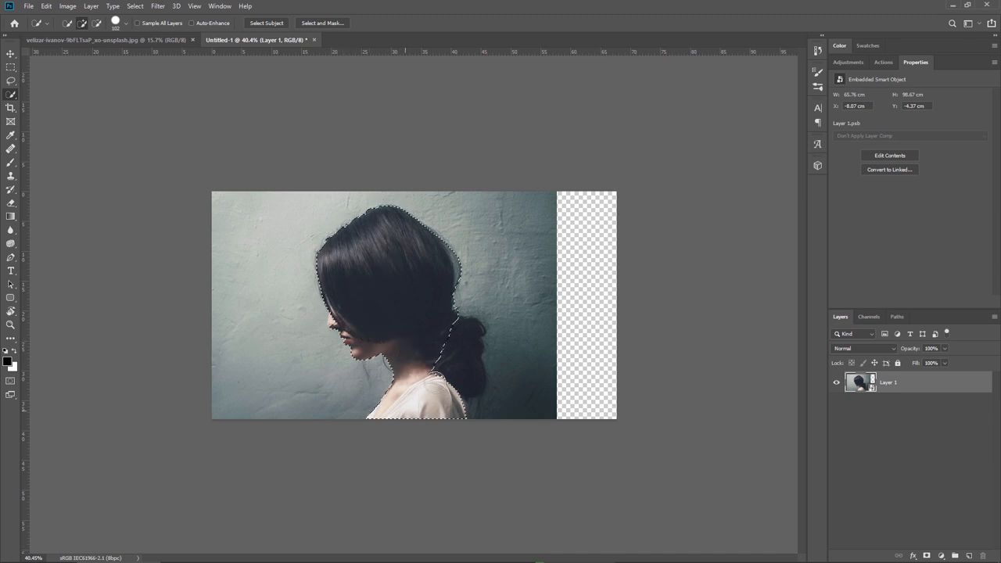
key(z)
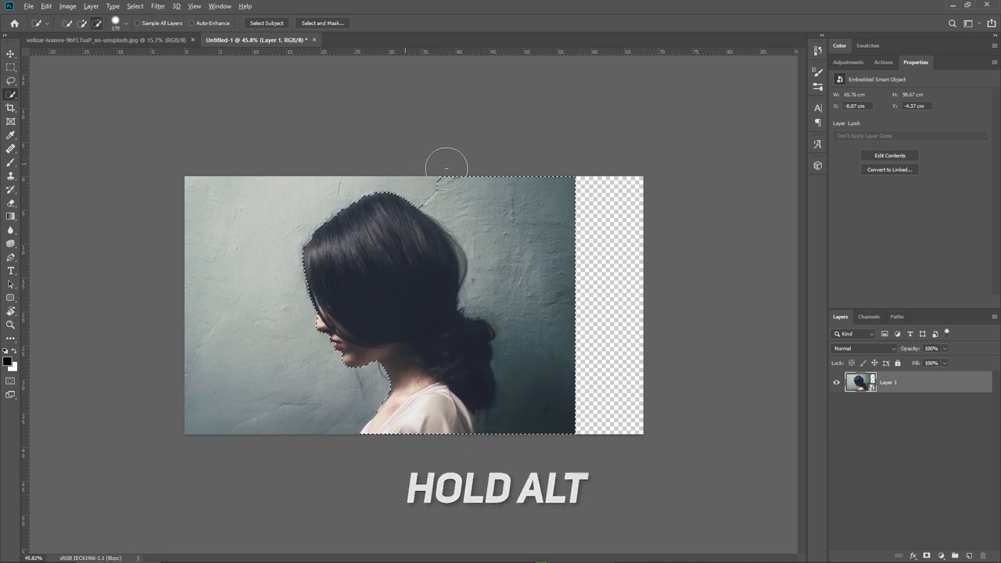
drag(446, 168, 547, 363)
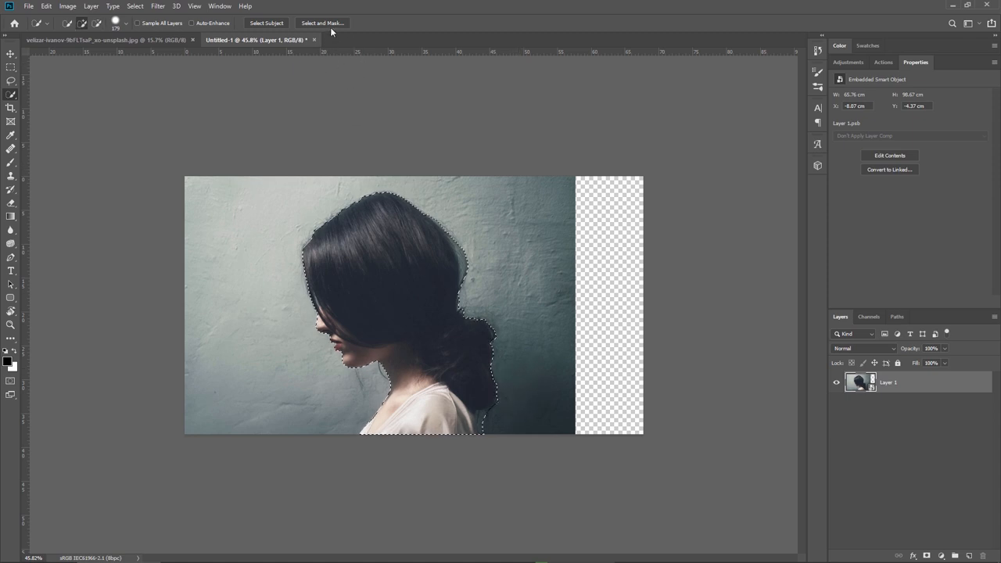
- In Select and Mask, refine the edges along the face, top of hair, wispy back hair and chin
click(322, 22)
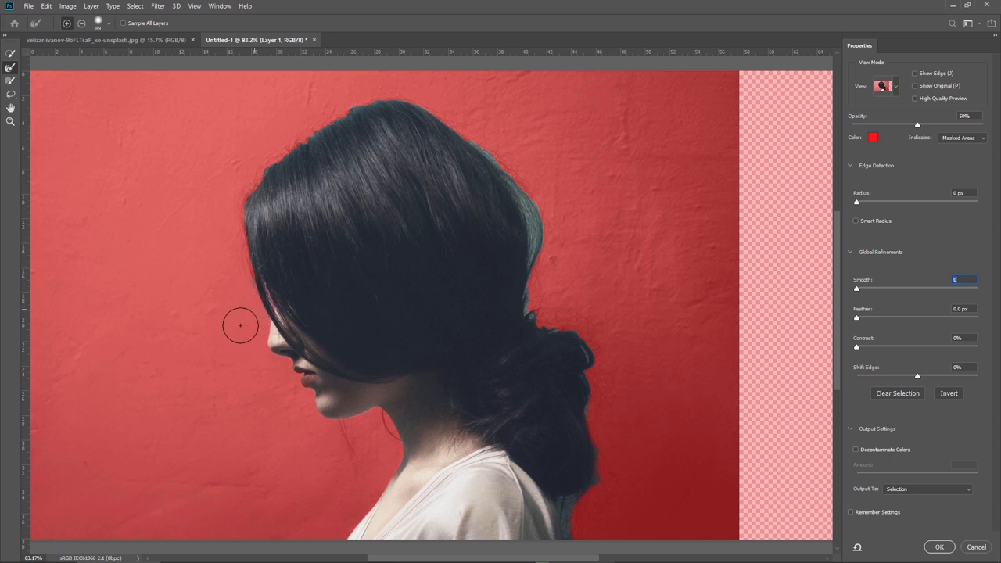
drag(241, 325, 237, 187)
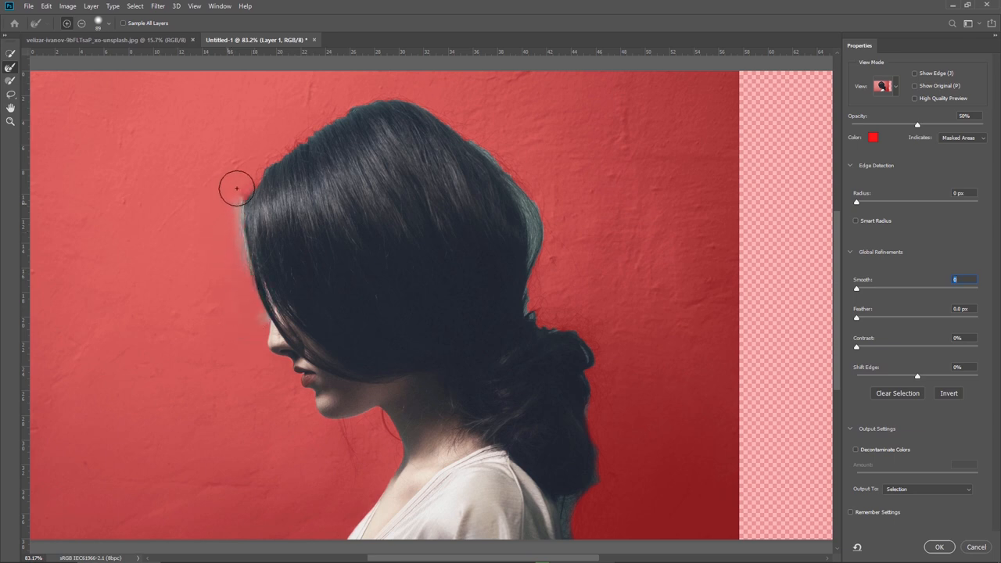
drag(238, 187, 365, 90)
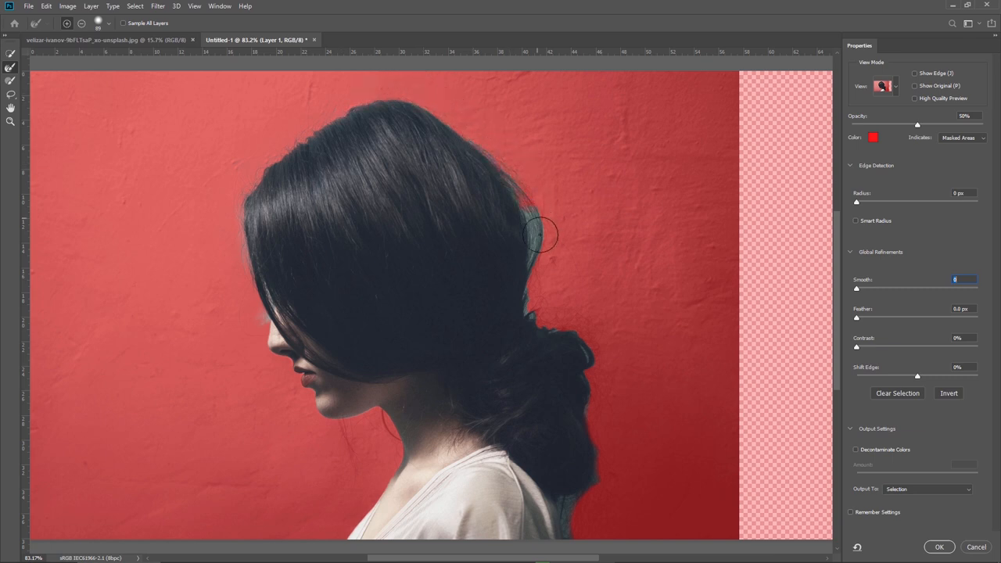
drag(539, 234, 602, 469)
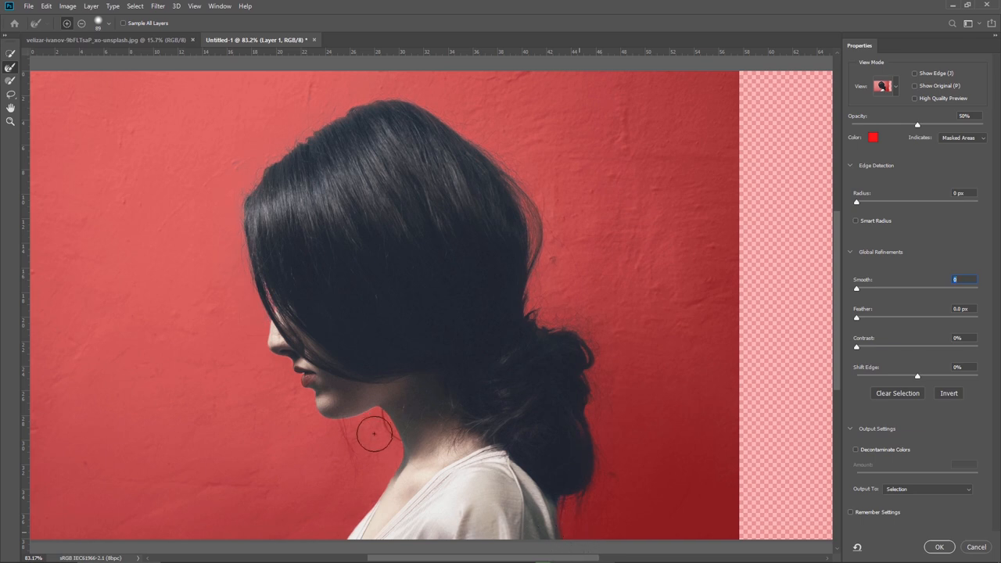
click(374, 441)
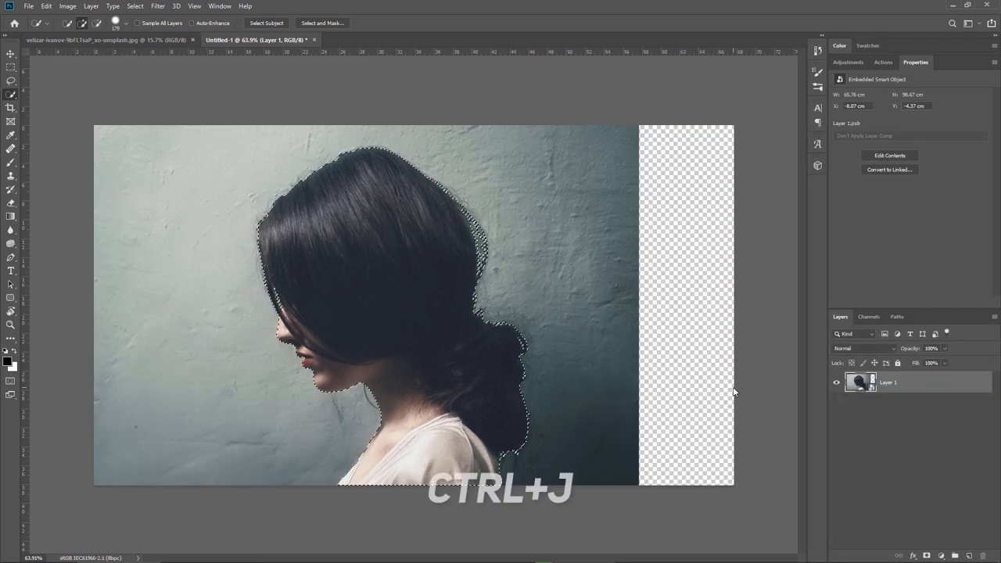
- Copy the selected woman to a new layer, check the cutout, and duplicate the original photo layer
key(ctrl+j)
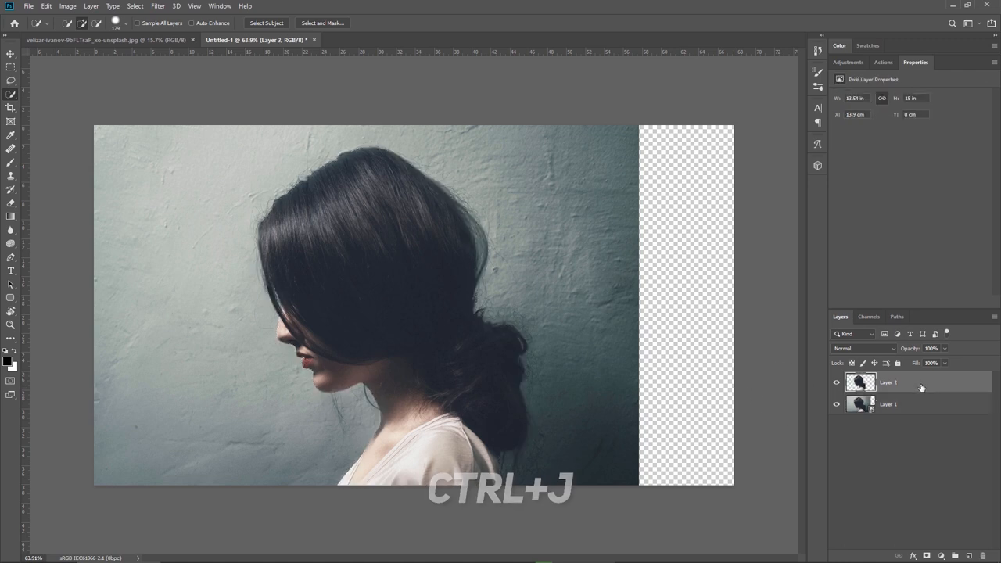
click(835, 403)
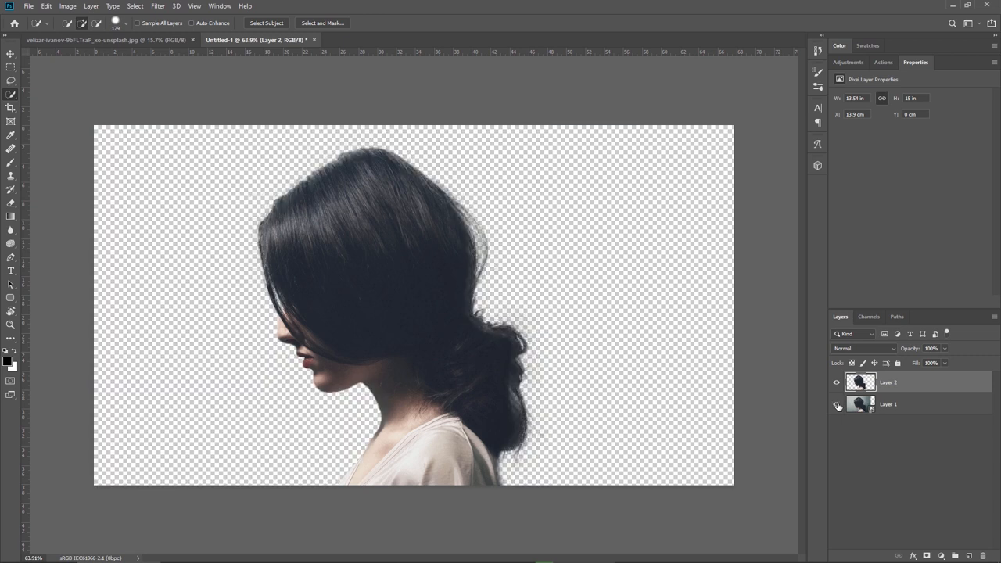
click(835, 403)
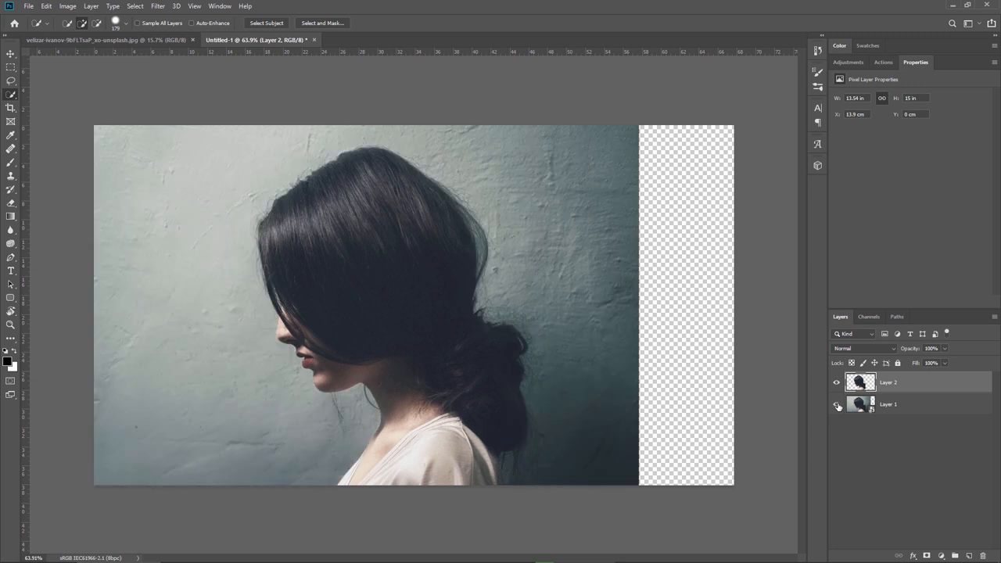
mouse_move(835, 403)
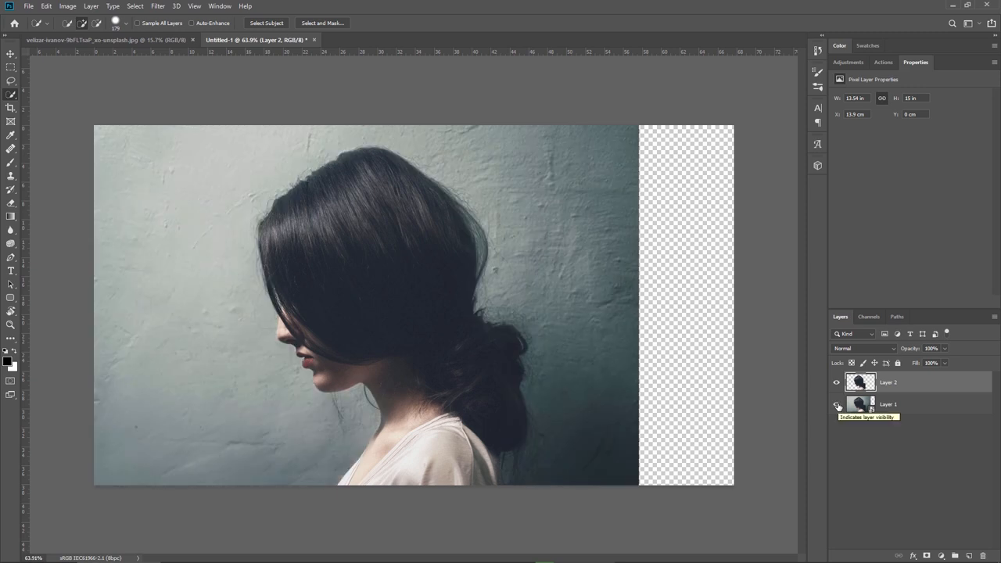
click(891, 404)
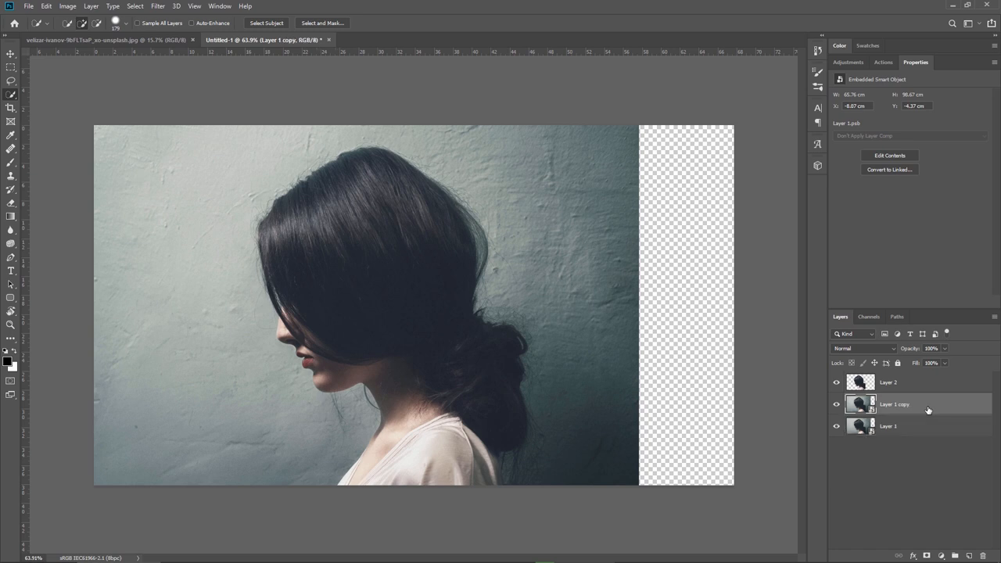
mouse_move(901, 406)
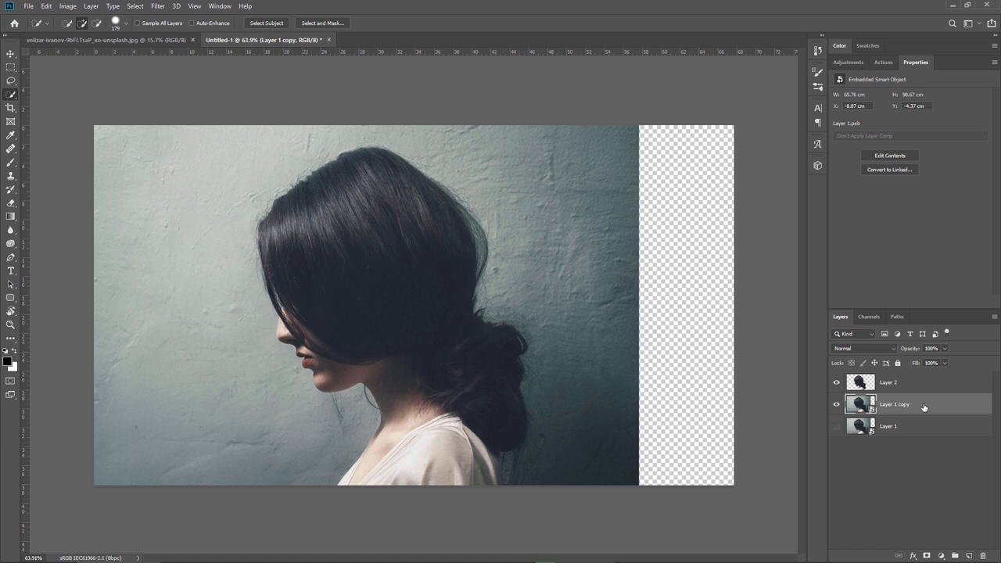
- Rasterize Layer 1 copy into a pixel layer, keeping the woman cutout above it
right_click(922, 403)
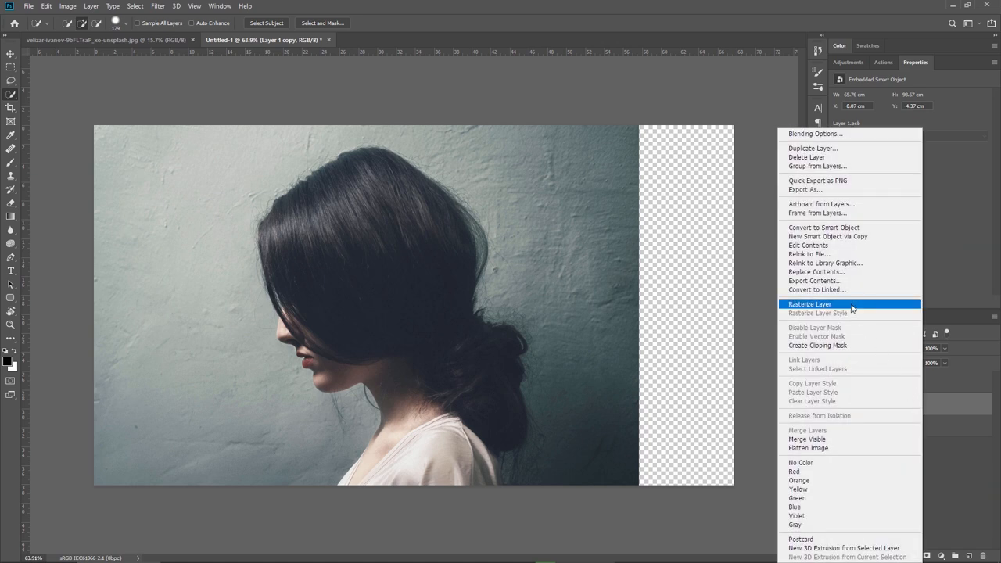
click(810, 304)
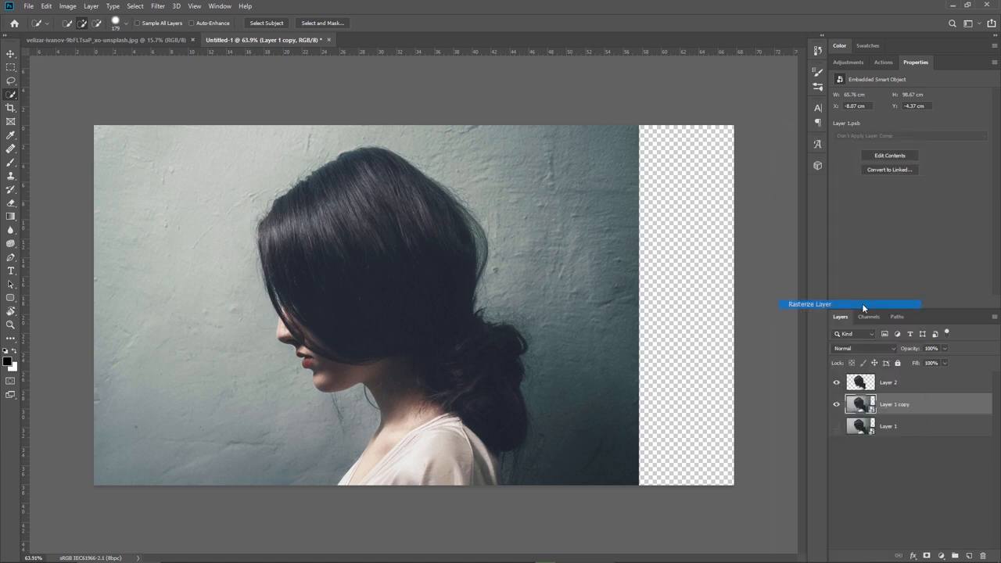
click(810, 303)
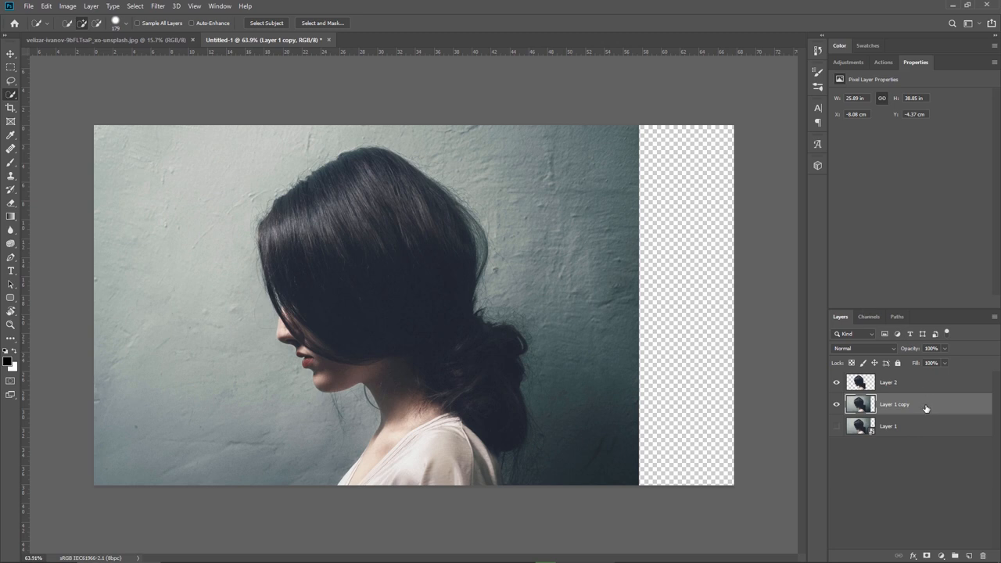
mouse_move(928, 394)
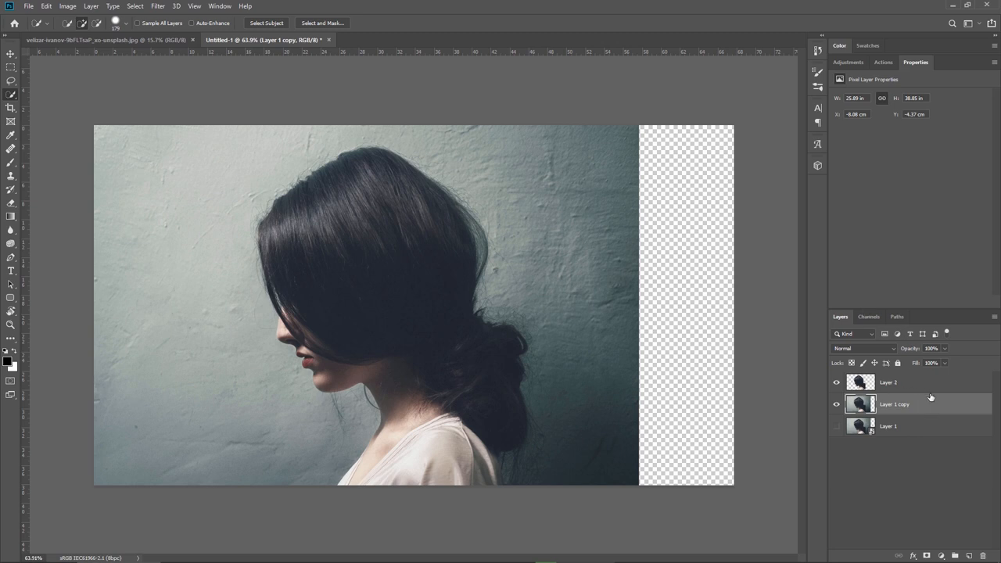
mouse_move(191, 369)
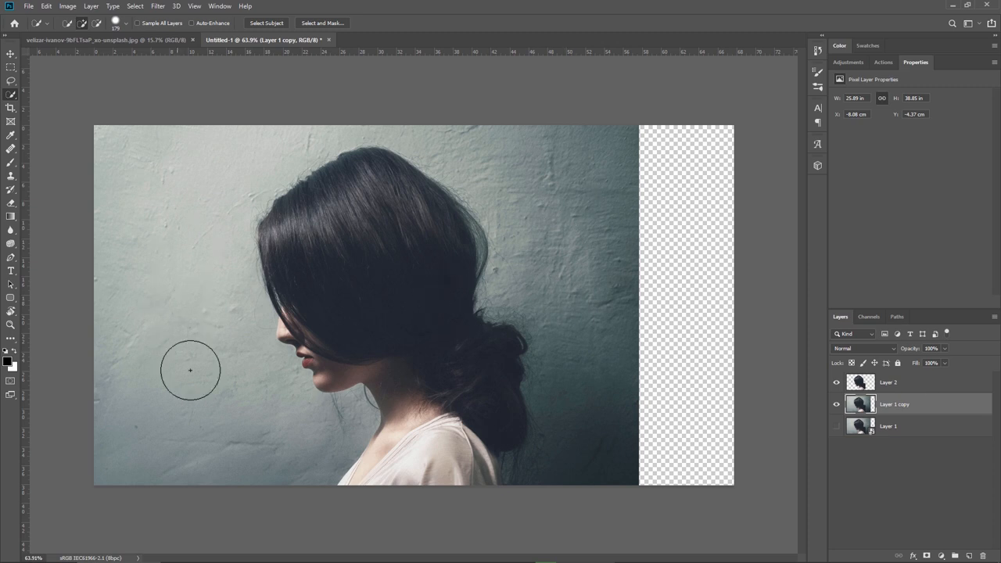
mouse_move(548, 275)
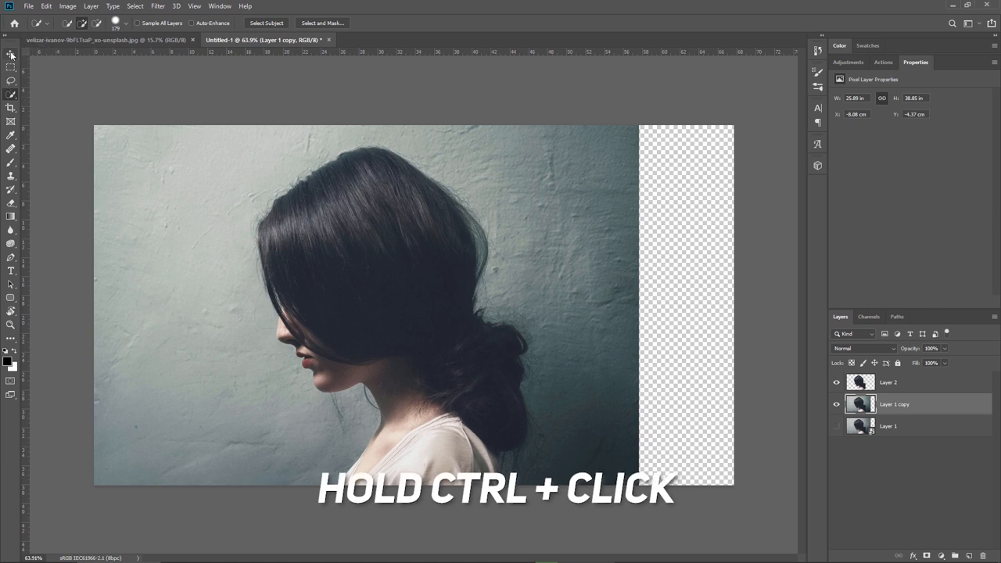
click(10, 57)
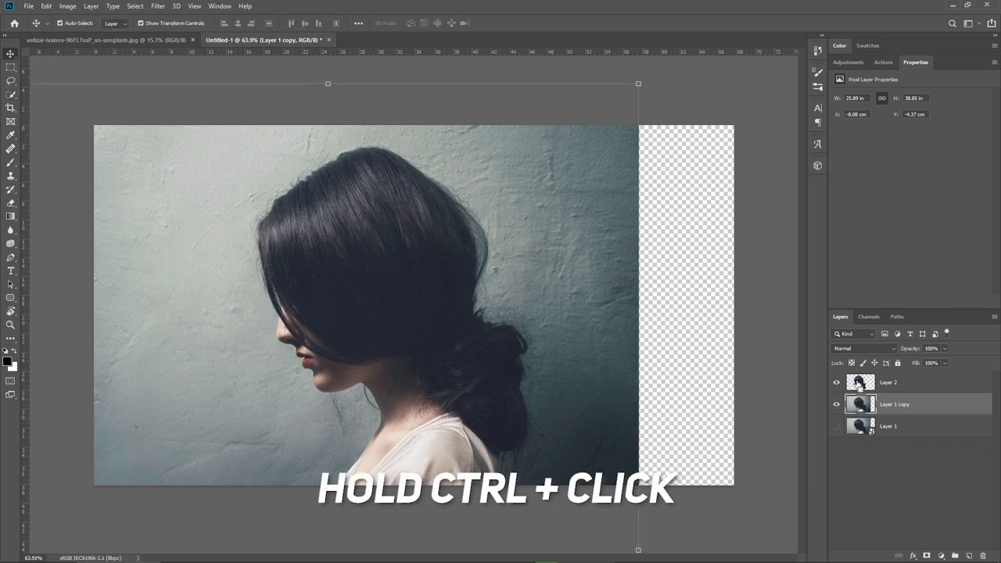
- Load the woman's outline from Layer 2 as a selection and preview a Content-Aware Fill of wall texture
click(860, 403)
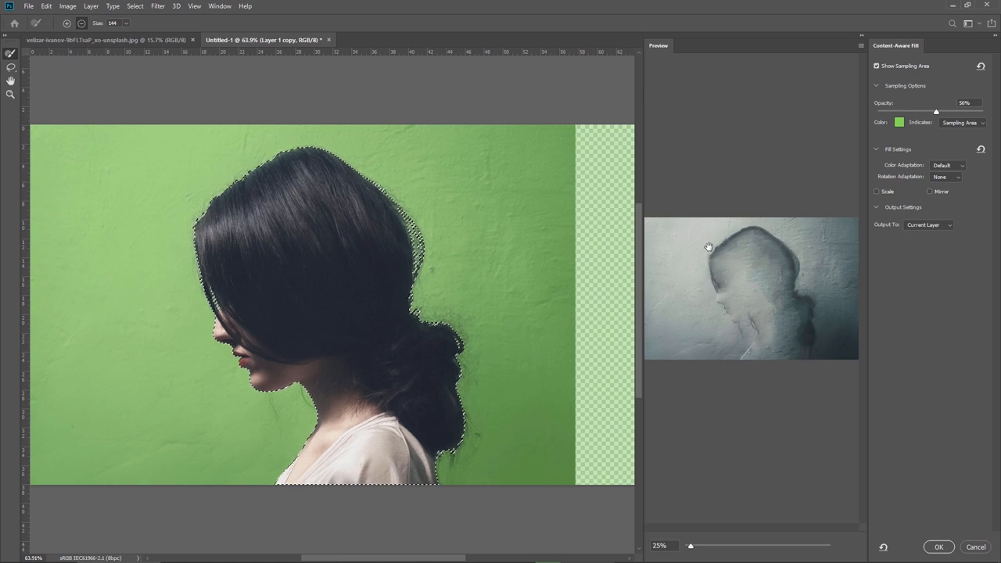
mouse_move(726, 405)
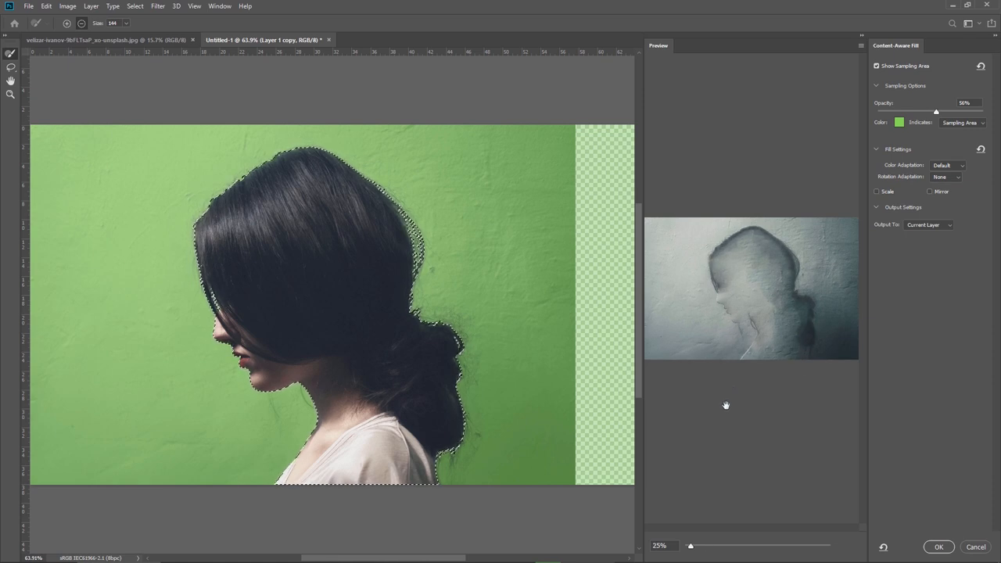
mouse_move(898, 472)
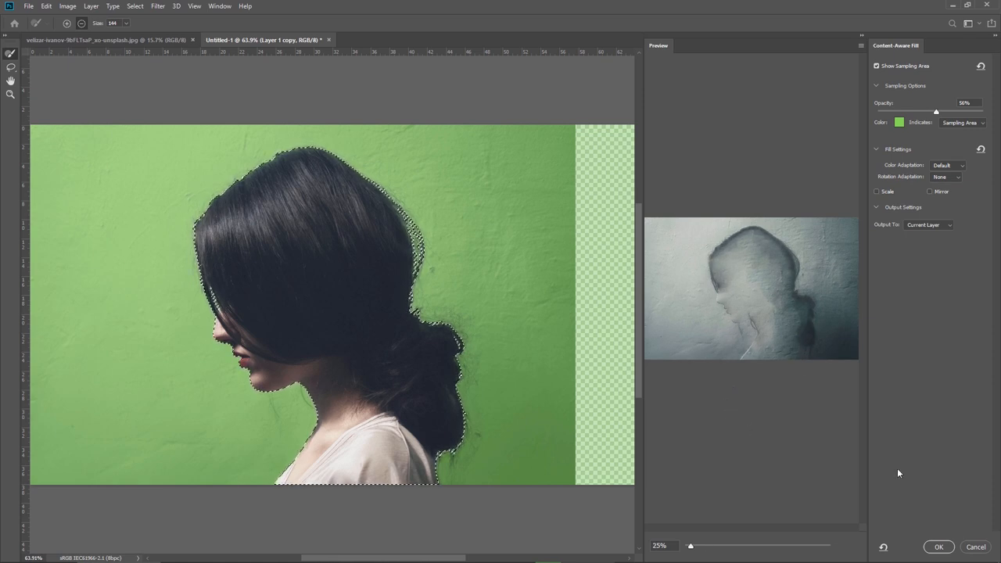
click(938, 547)
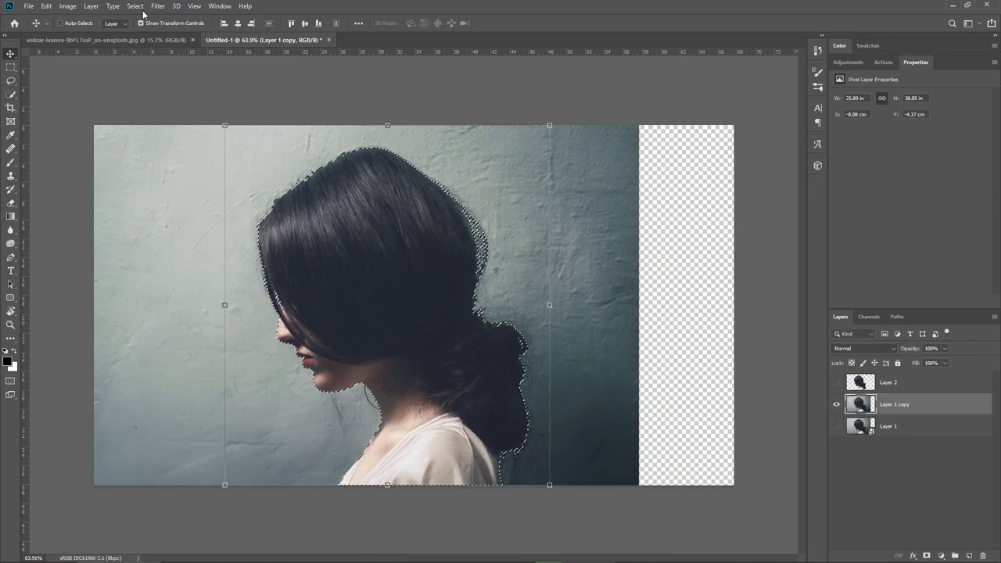
- Expand the selection by 15 px around the woman via Select > Modify > Expand
click(133, 6)
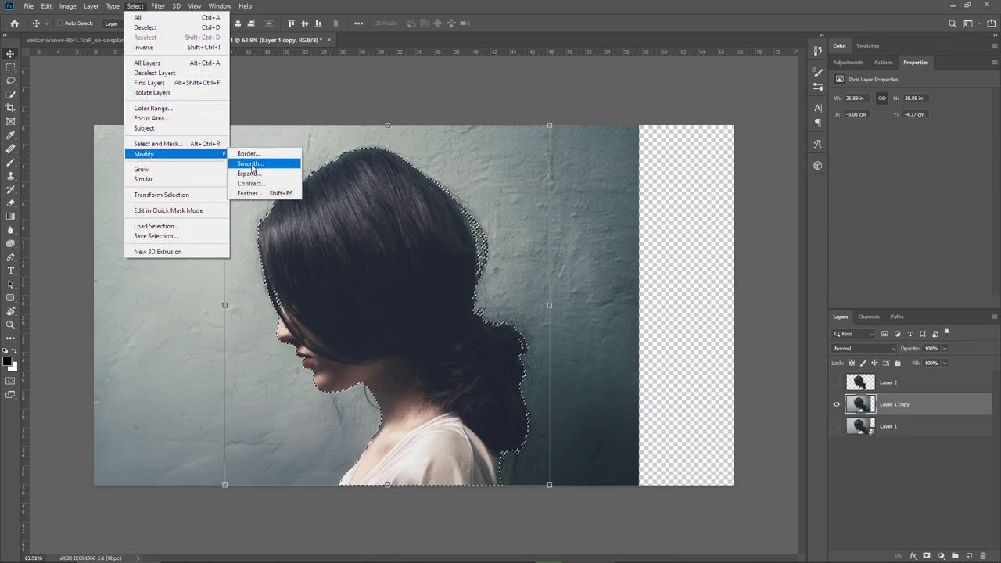
click(250, 172)
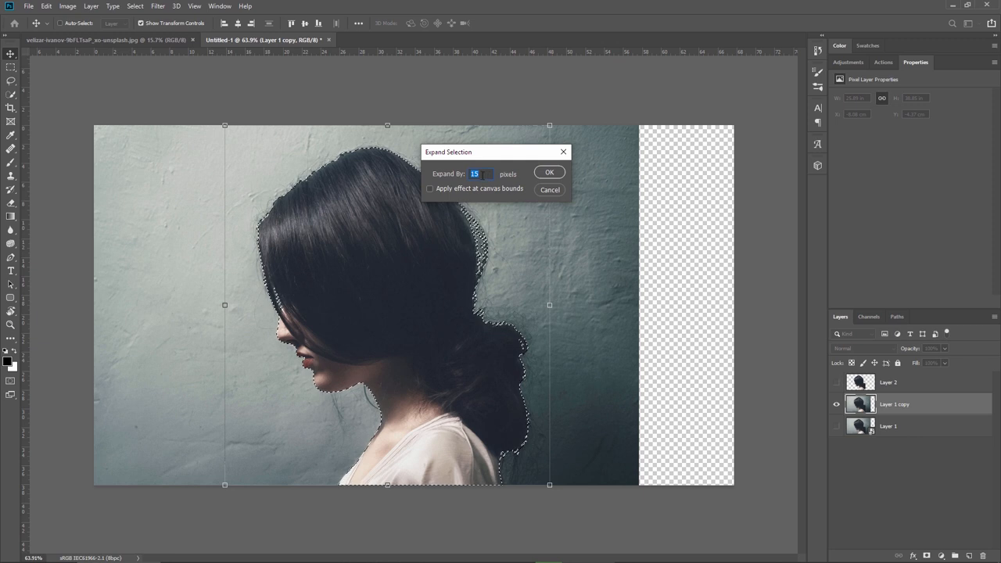
click(554, 172)
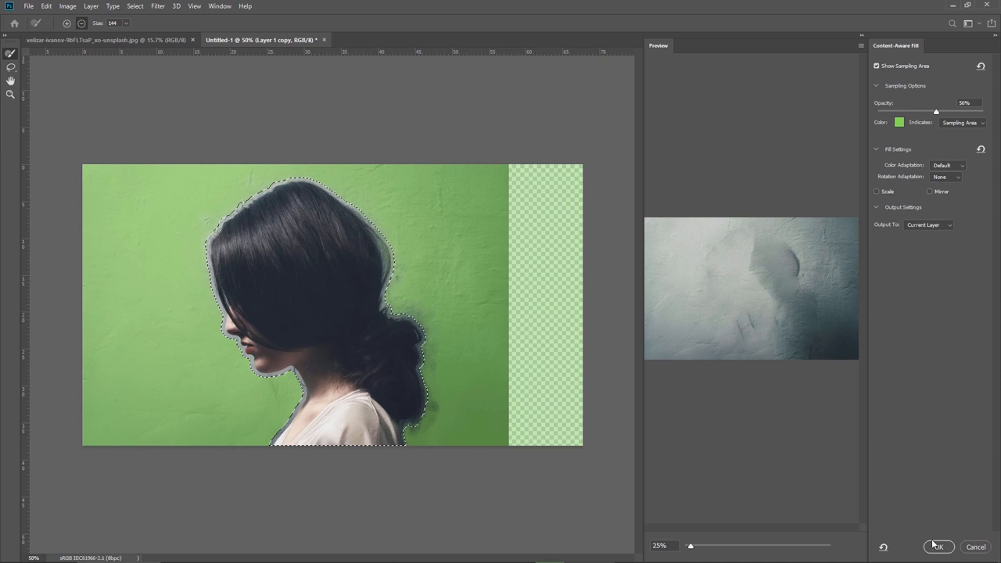
- Apply the Content-Aware Fill removing the woman, then heal leftover smudges and blotches in the wall
click(938, 547)
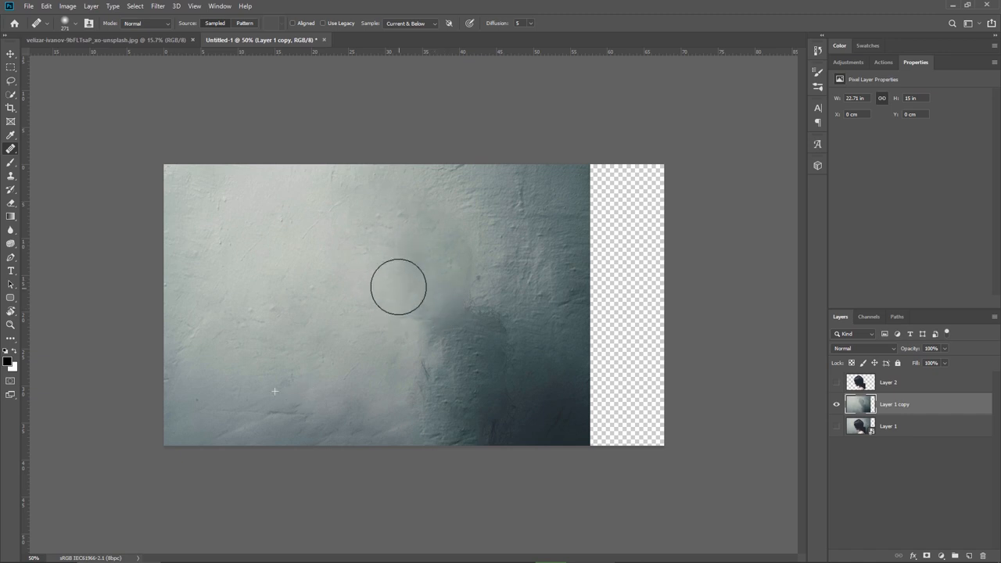
drag(399, 286, 347, 353)
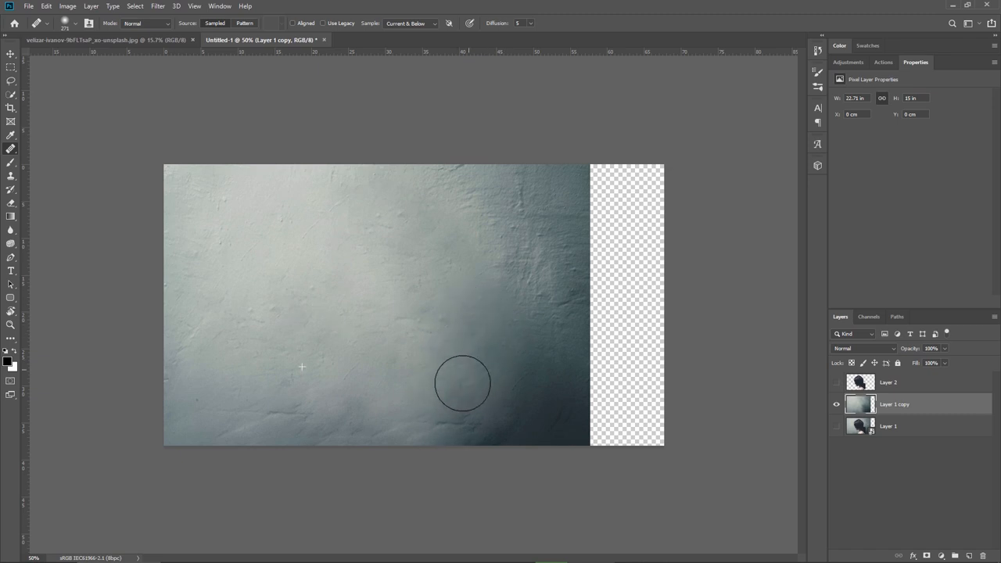
click(507, 222)
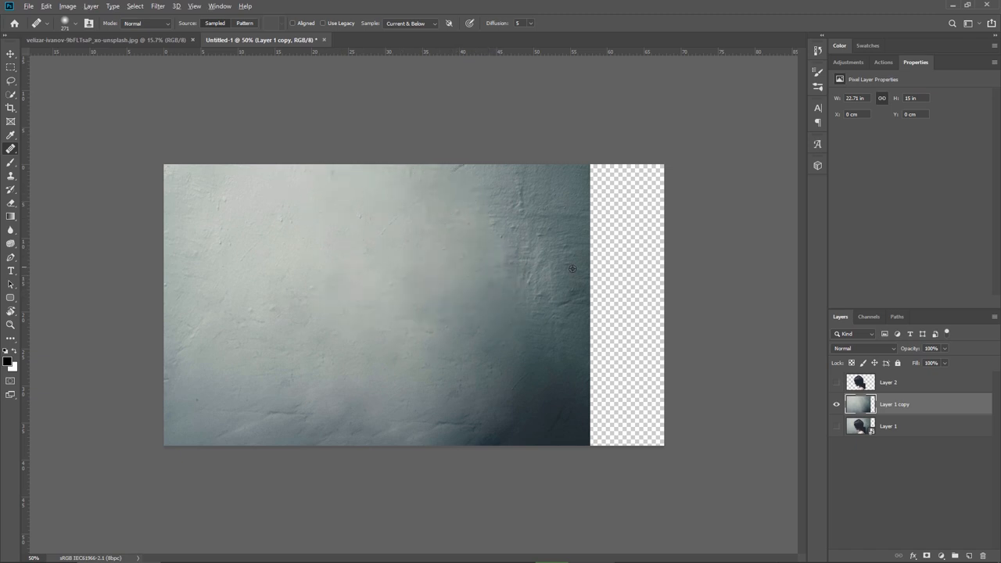
click(10, 55)
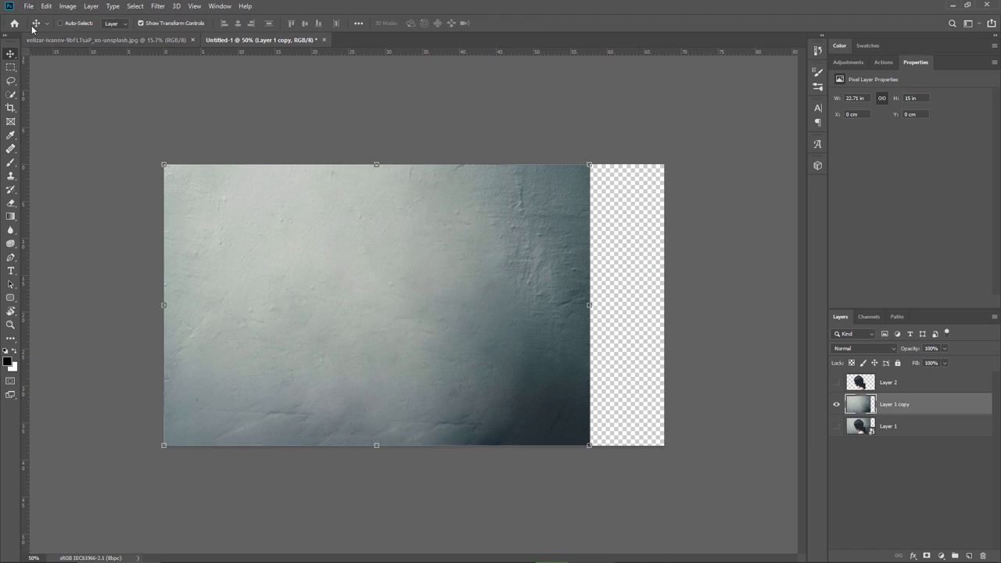
- Content-Aware Scale the empty wall to fill the whole canvas, then convert the layer to a smart object
click(50, 7)
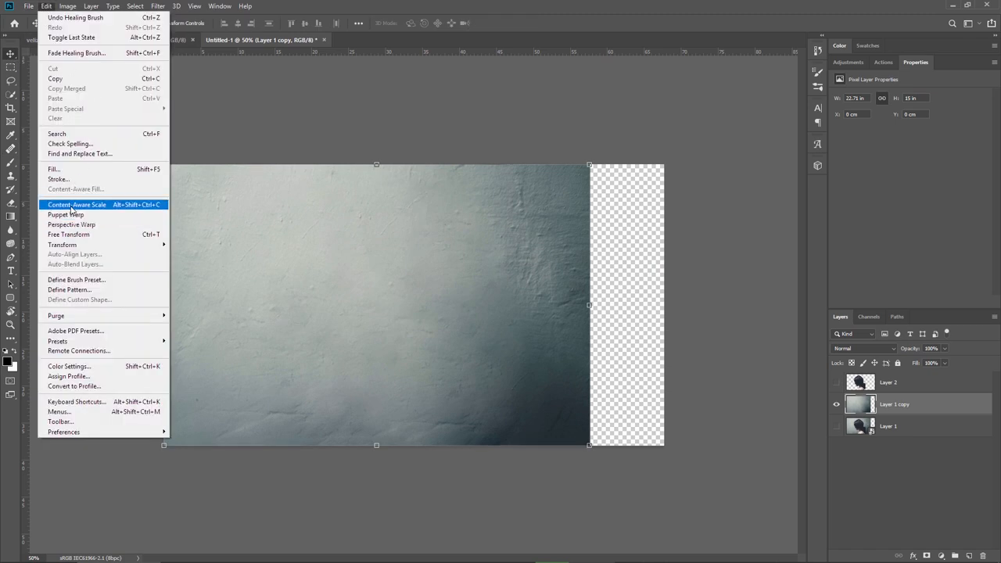
click(76, 203)
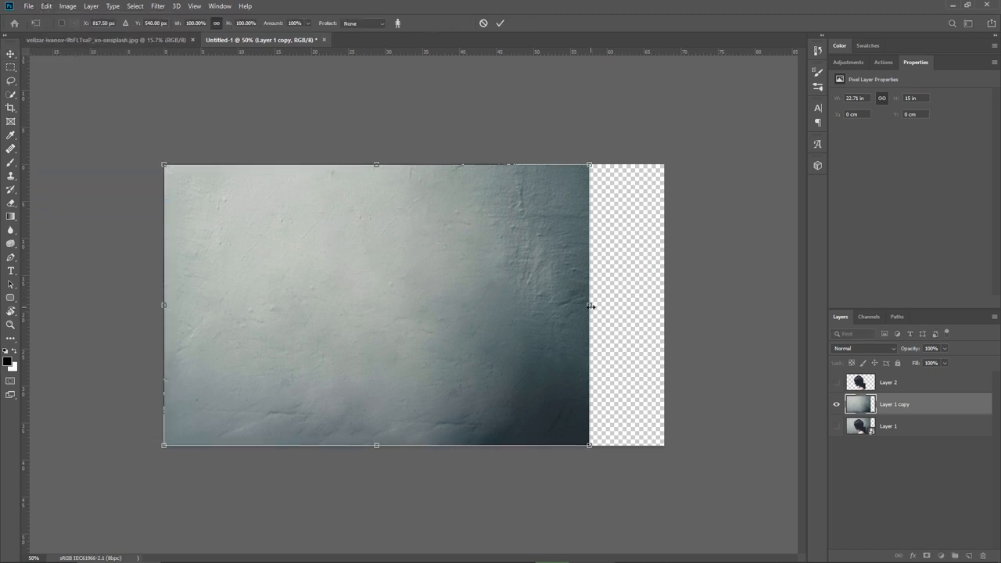
drag(587, 305, 666, 305)
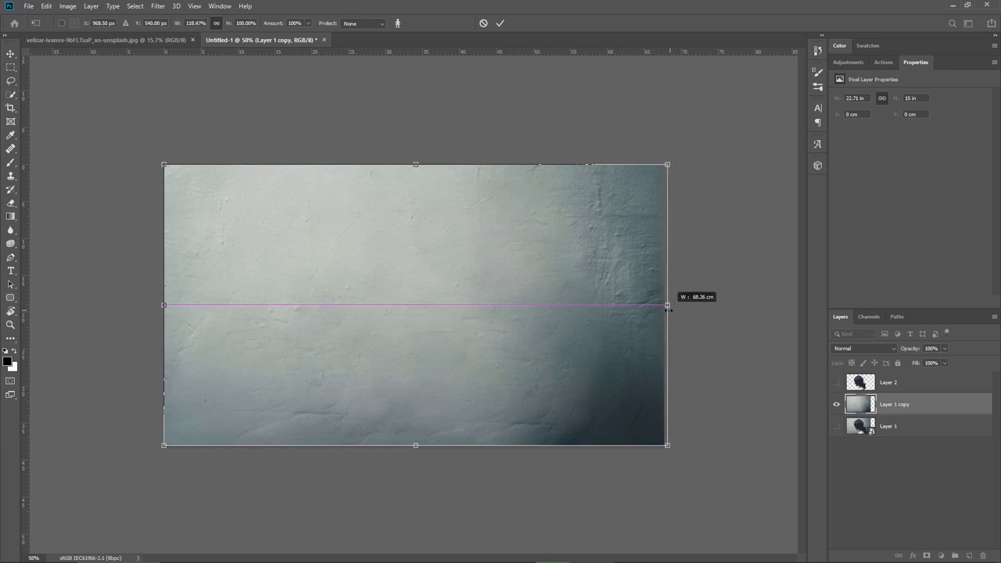
drag(666, 444, 669, 448)
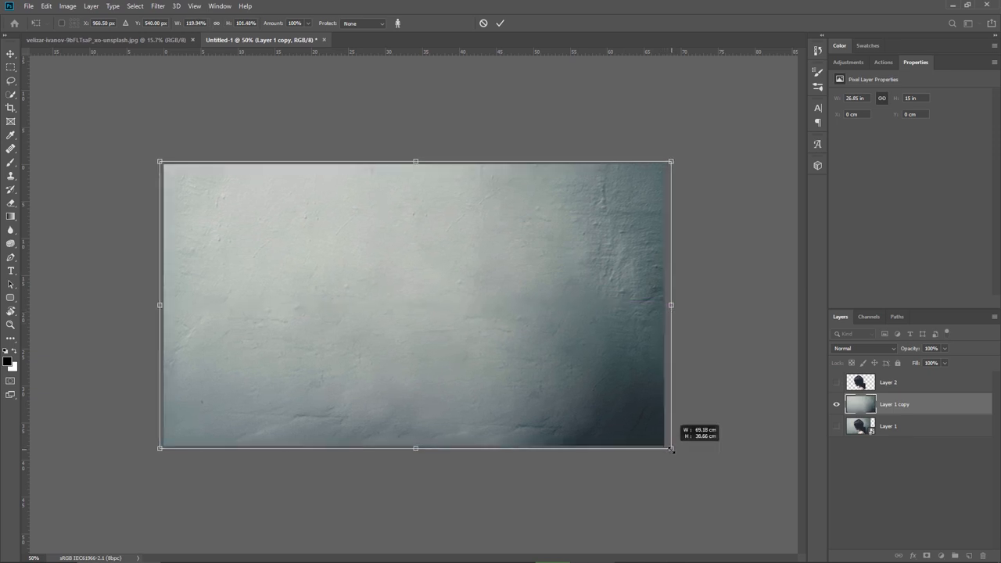
drag(669, 447, 669, 452)
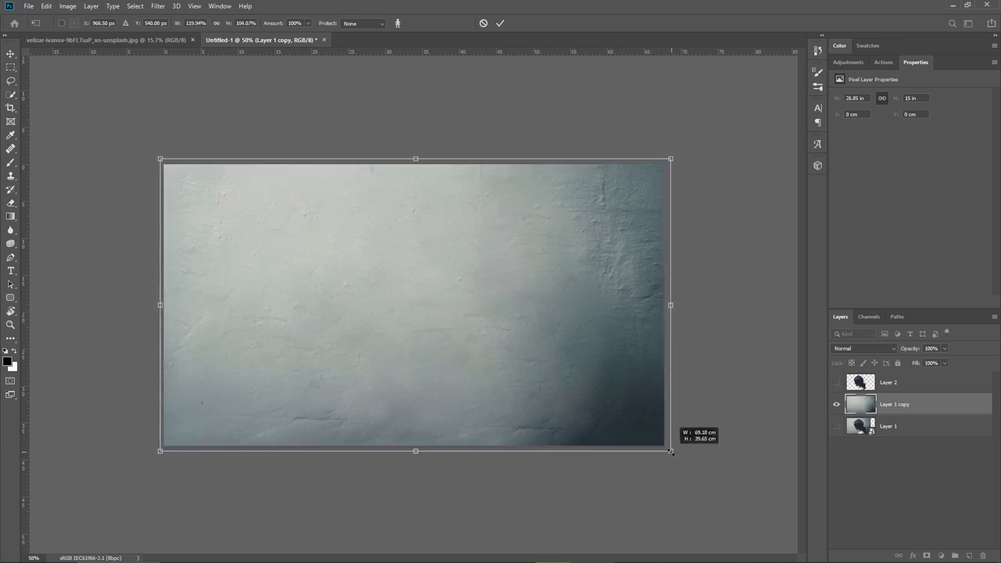
drag(669, 450, 588, 445)
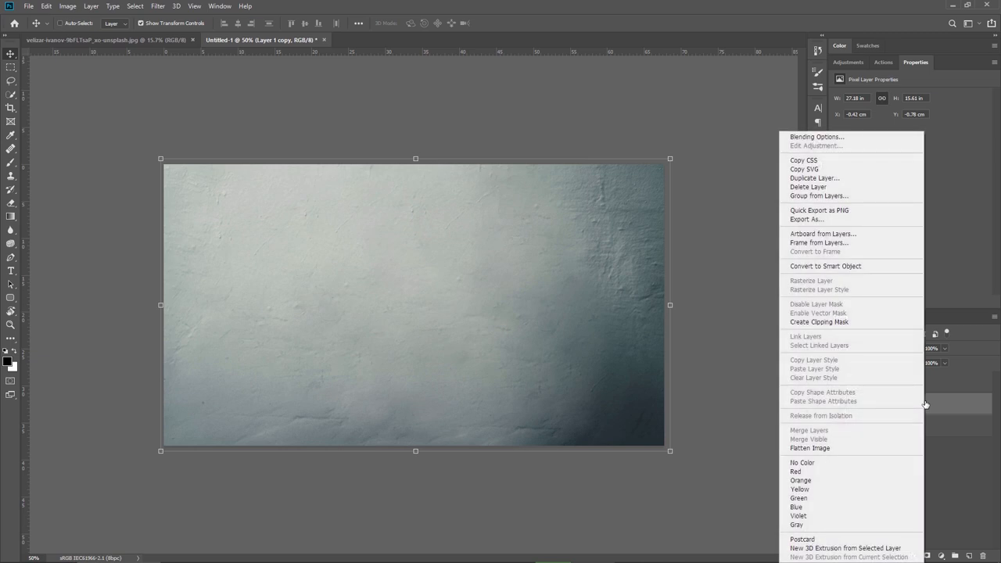
click(823, 266)
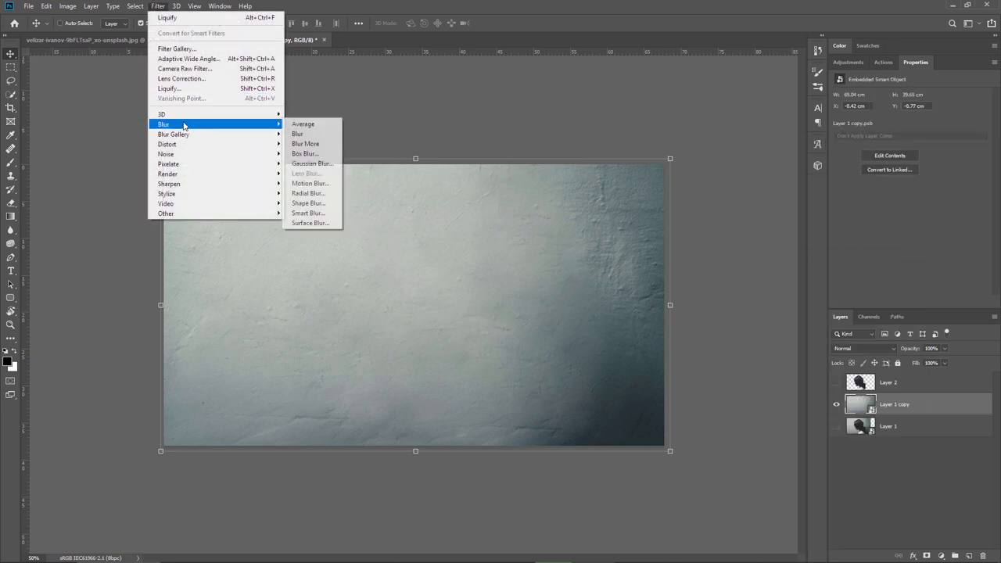
- Add a Gaussian Blur smart filter to the wall, then raise its radius for a stronger blur
click(312, 164)
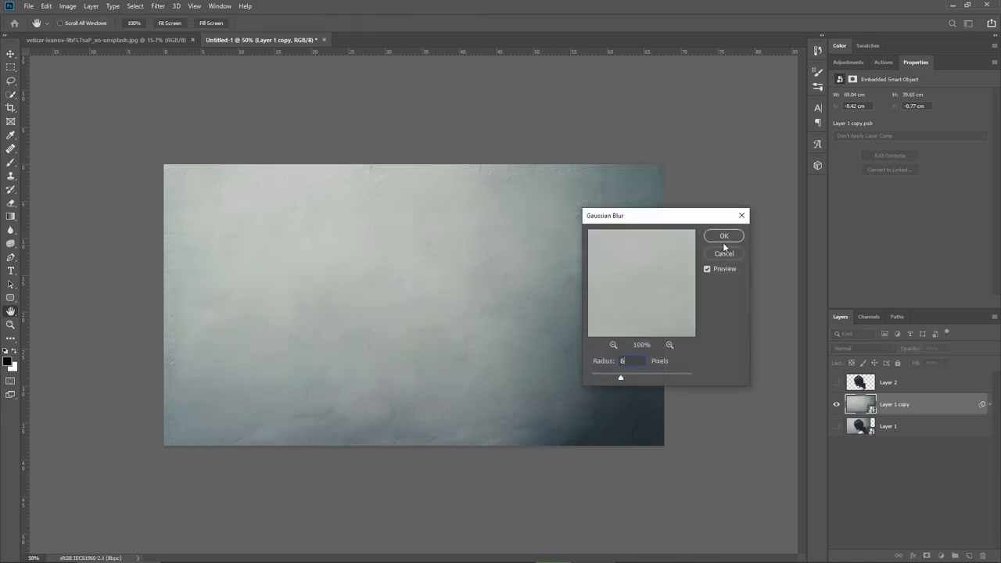
click(722, 235)
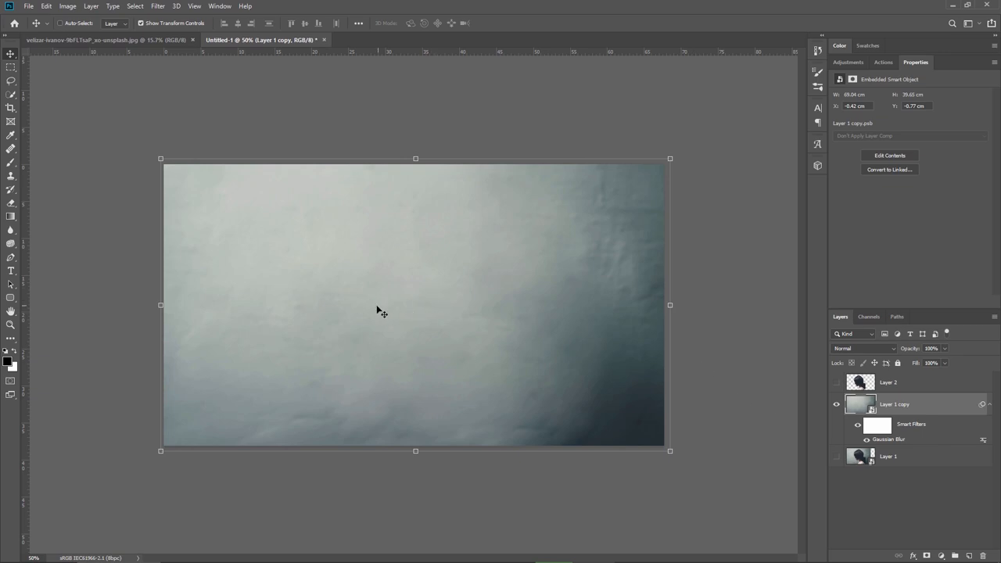
double_click(910, 438)
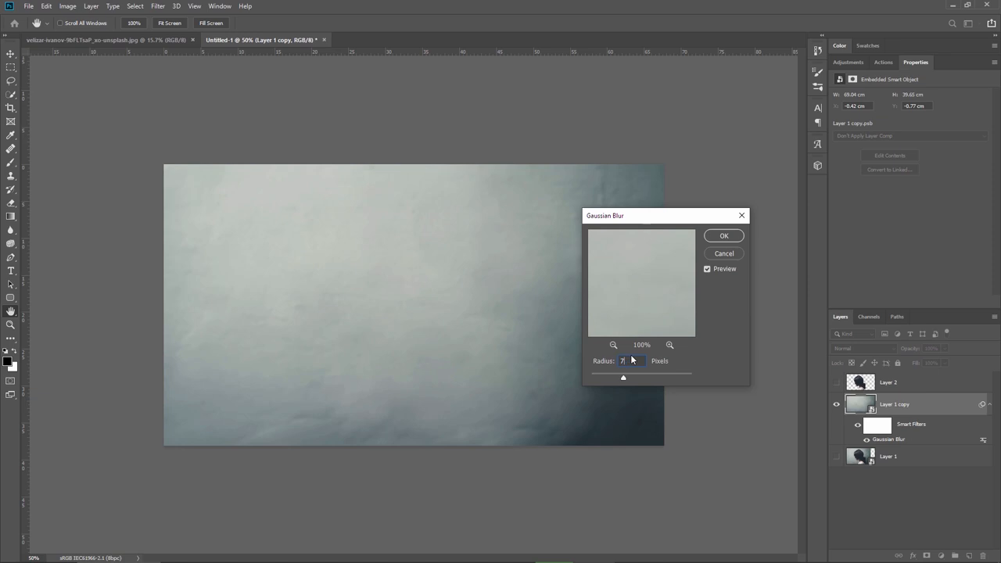
click(722, 234)
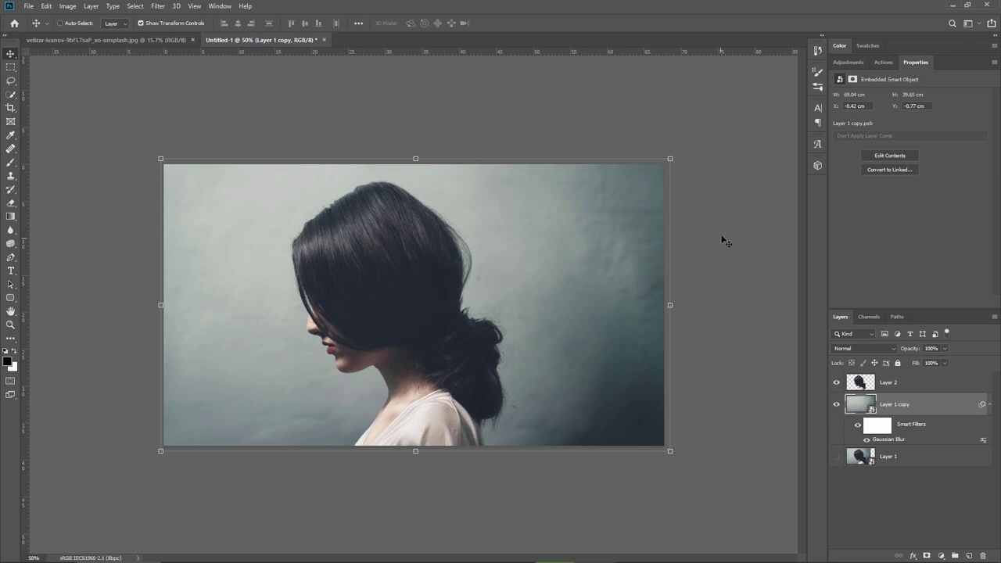
- Duplicate the woman cutout layer, rename the copy, and start Liquify on the top woman layer
click(889, 382)
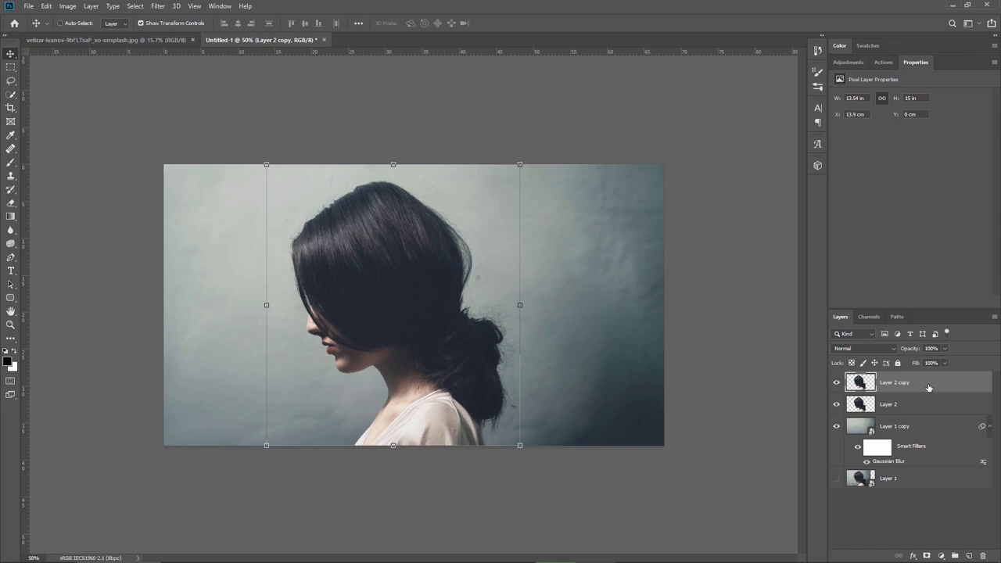
mouse_move(907, 388)
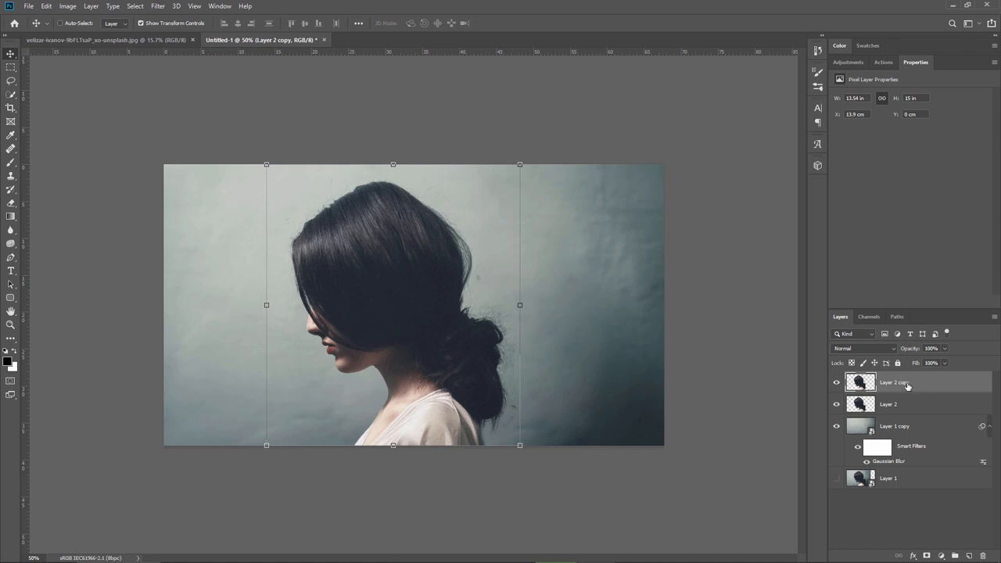
click(888, 403)
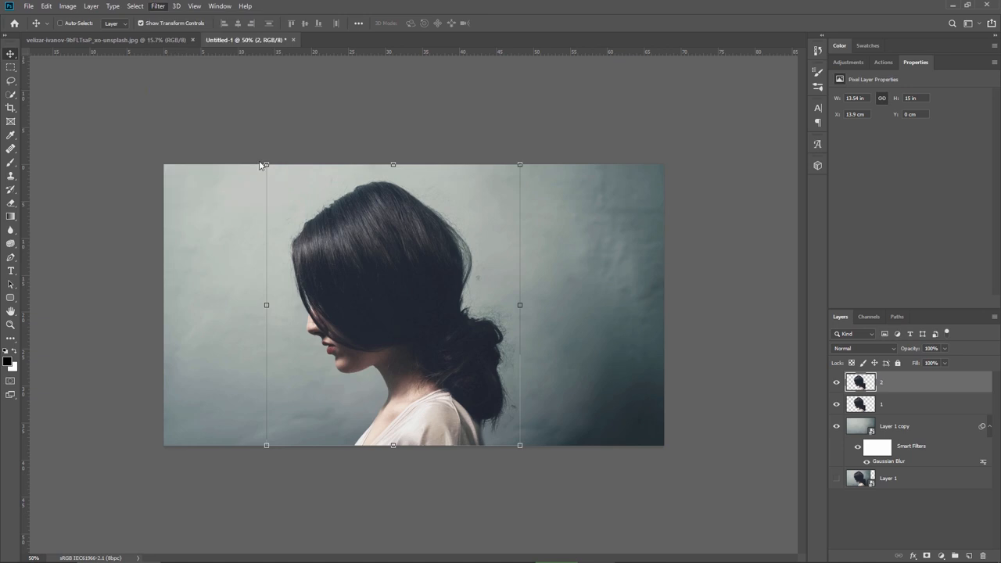
click(159, 7)
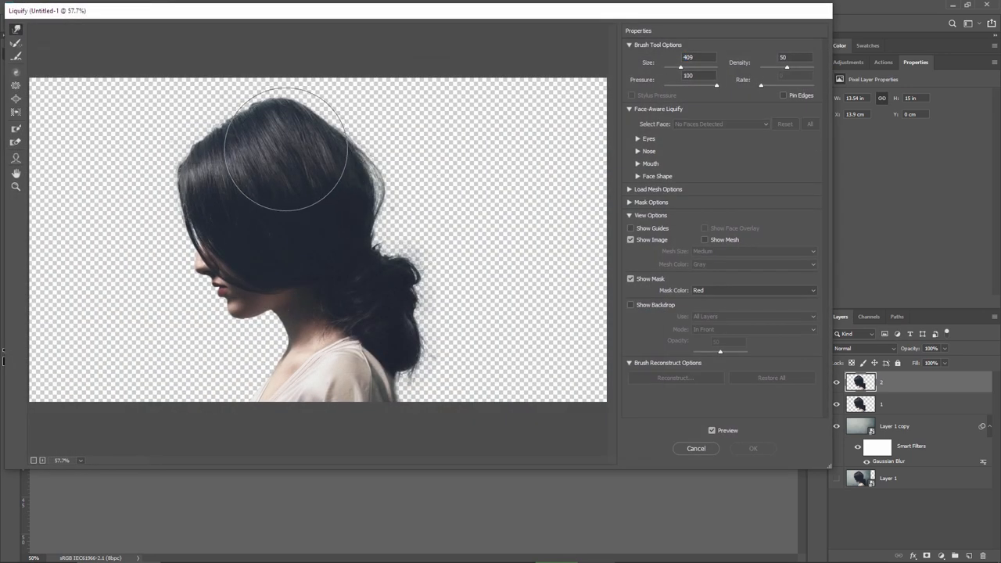
- Sweep the hair mass up and back, then down behind the neck toward the bottom
drag(290, 149, 419, 133)
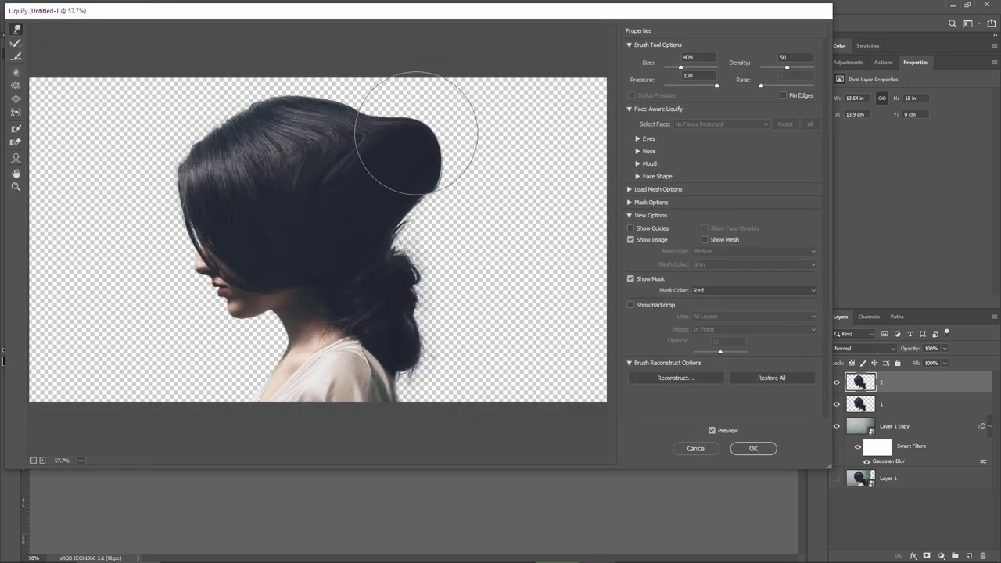
drag(422, 128, 362, 97)
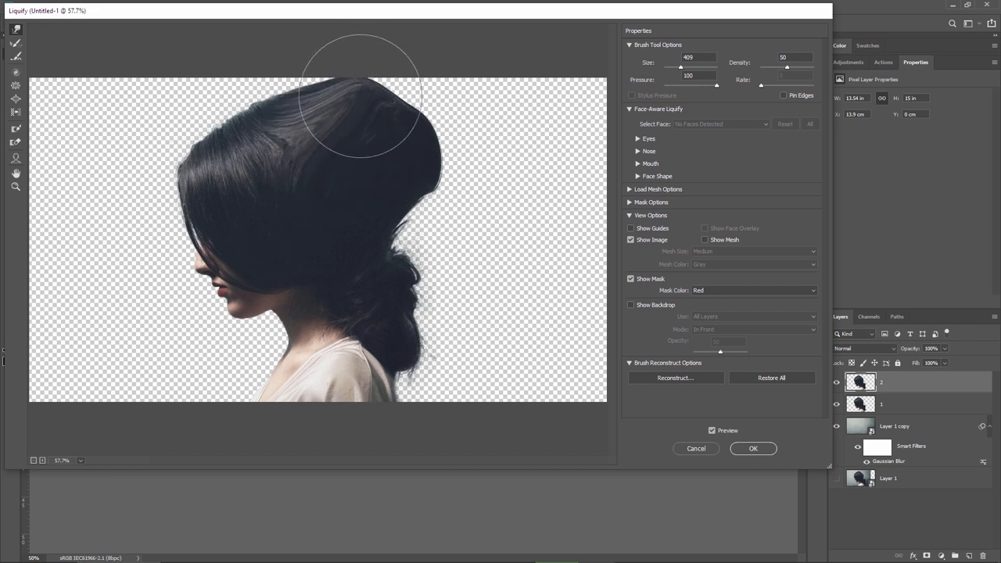
drag(359, 102, 438, 294)
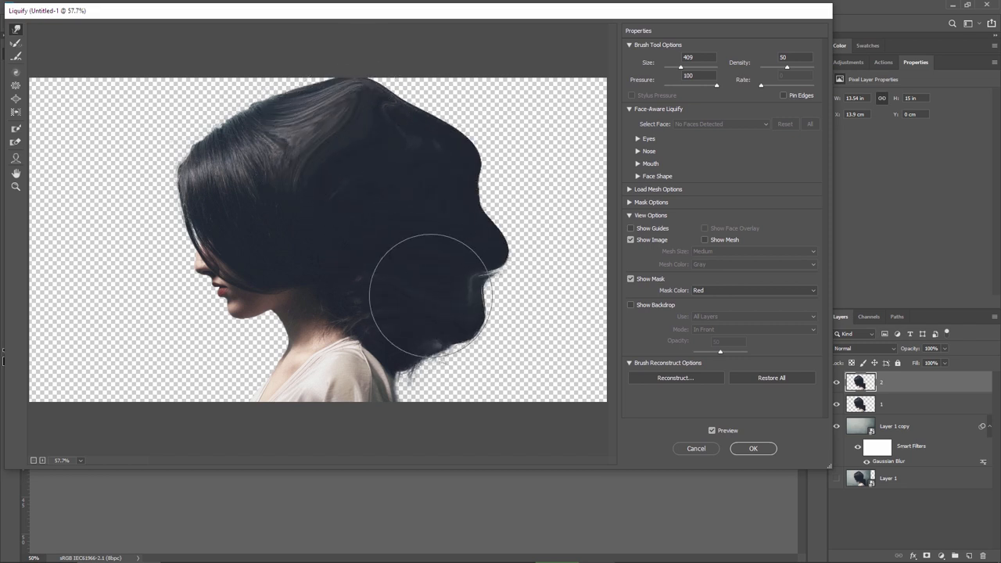
drag(438, 294, 469, 388)
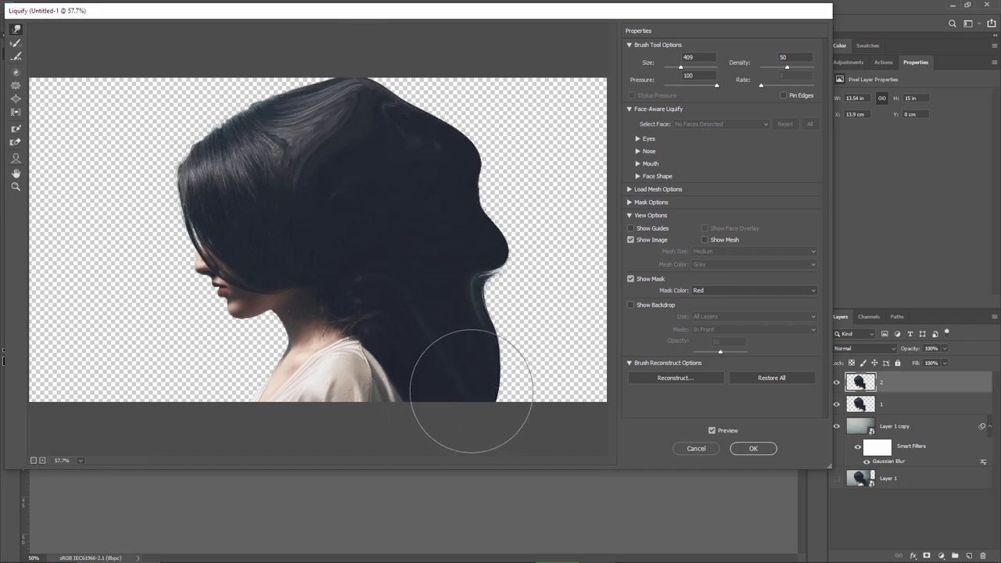
- Stretch the hair strands outward to the right edge and apply the Liquify distortion
drag(469, 383, 477, 141)
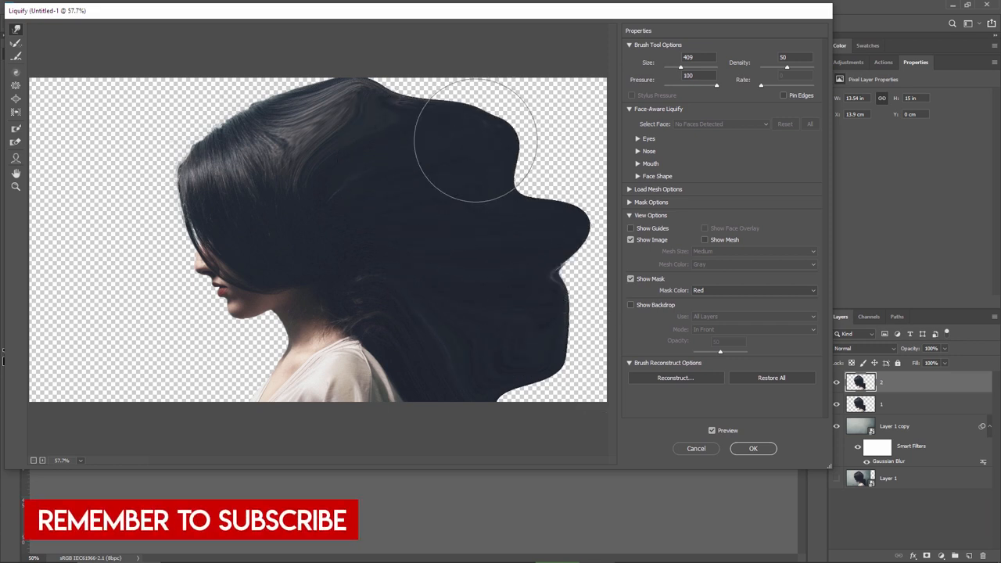
drag(472, 141, 508, 109)
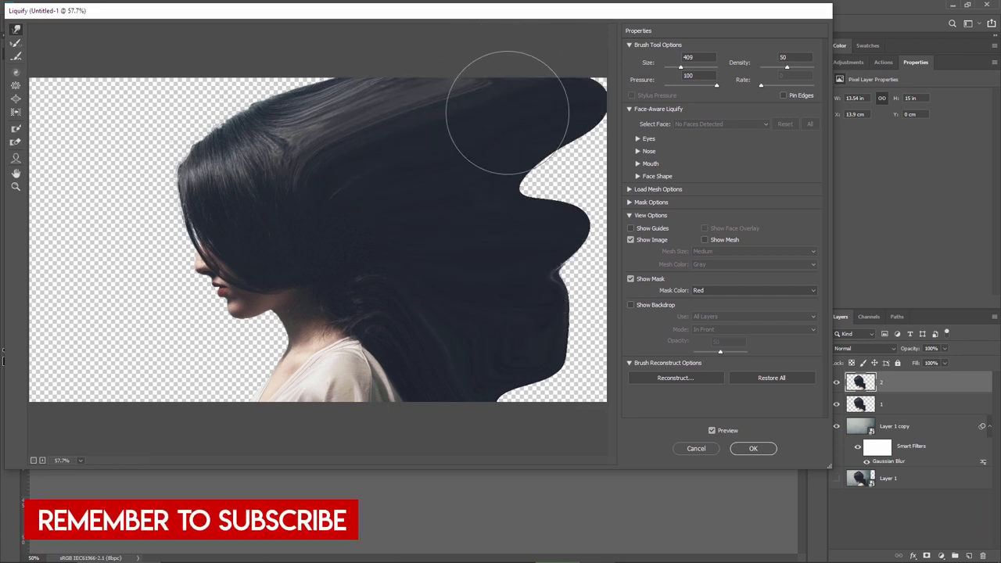
drag(508, 110, 578, 328)
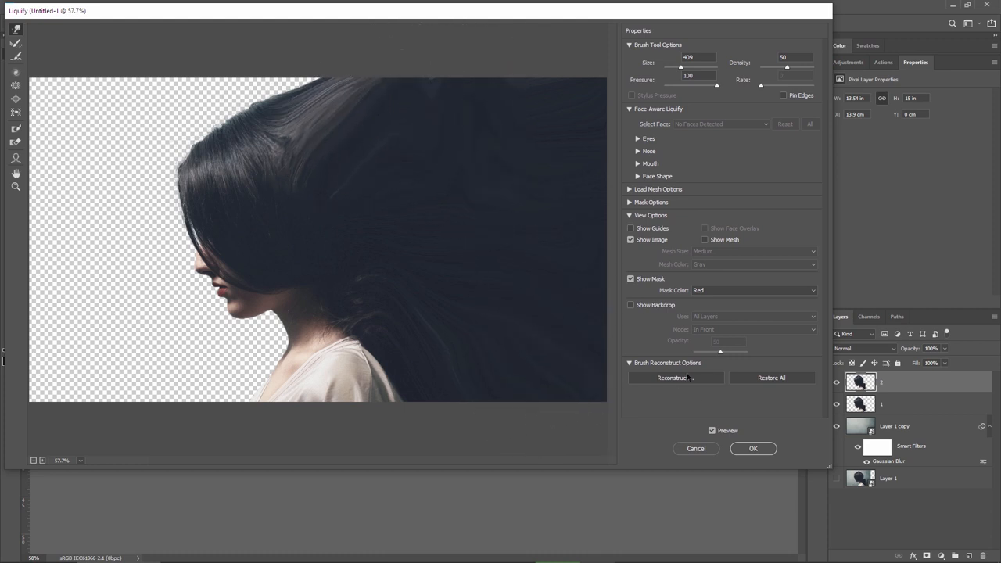
click(754, 448)
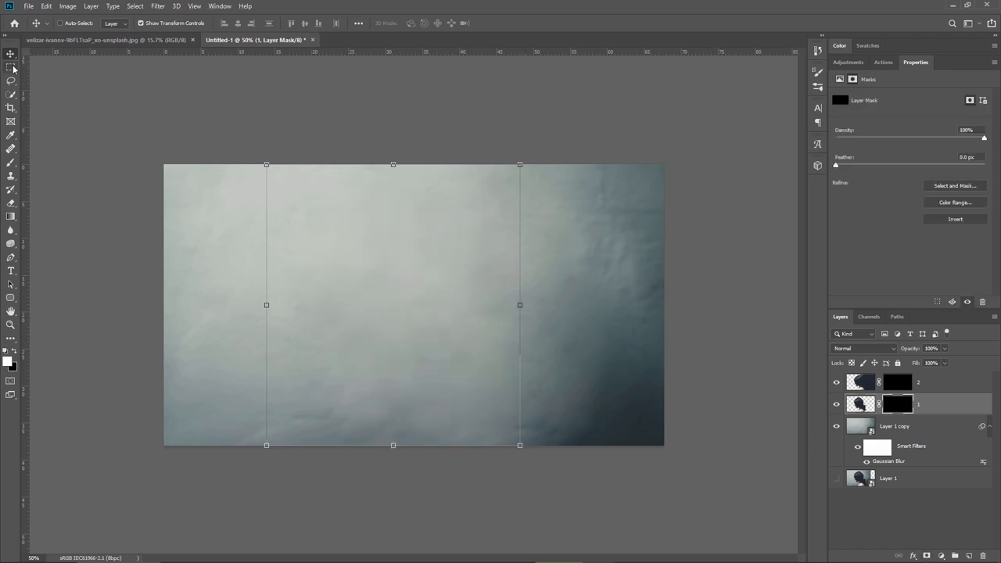
- Commit the layer transform so both masked portraits leave only the wall visible
click(10, 71)
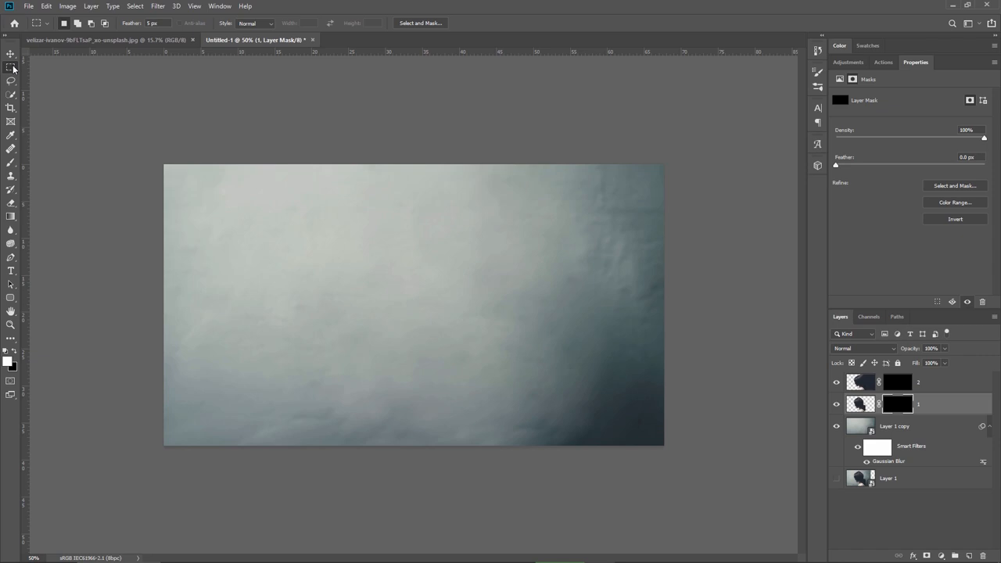
- Switch to the Brush tool and scroll the preset picker down to the Smoke Brushes set
key(b)
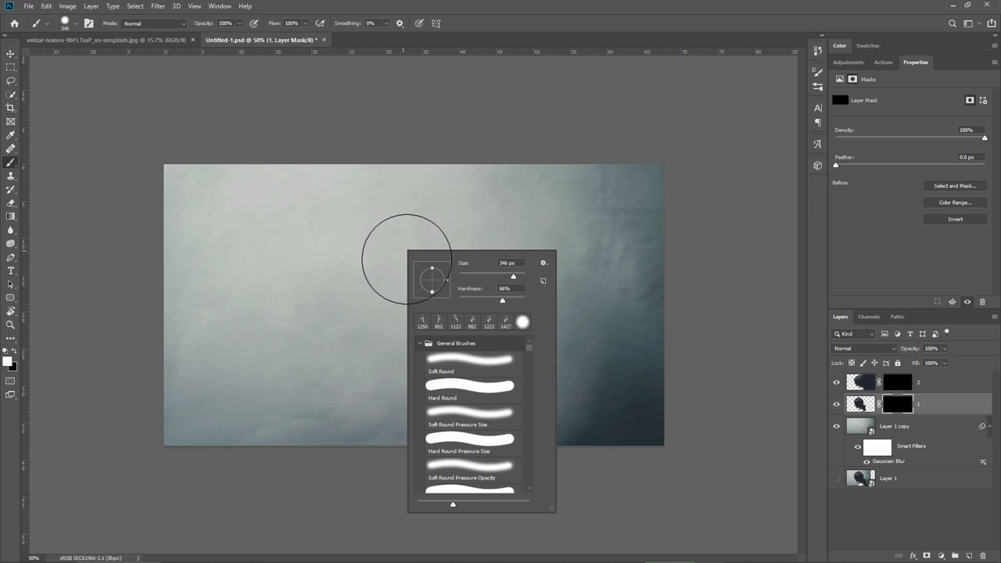
click(543, 263)
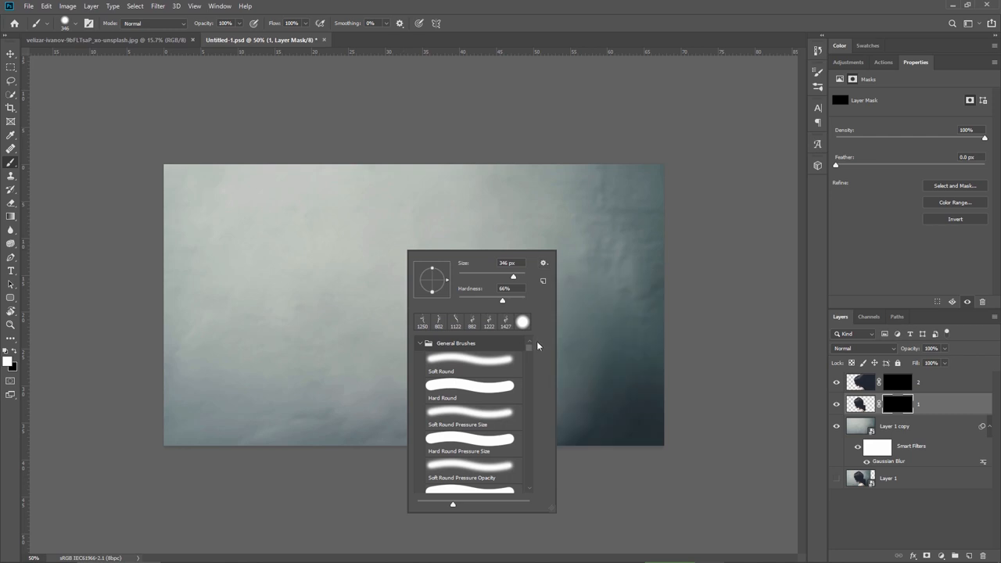
scroll(down, 3)
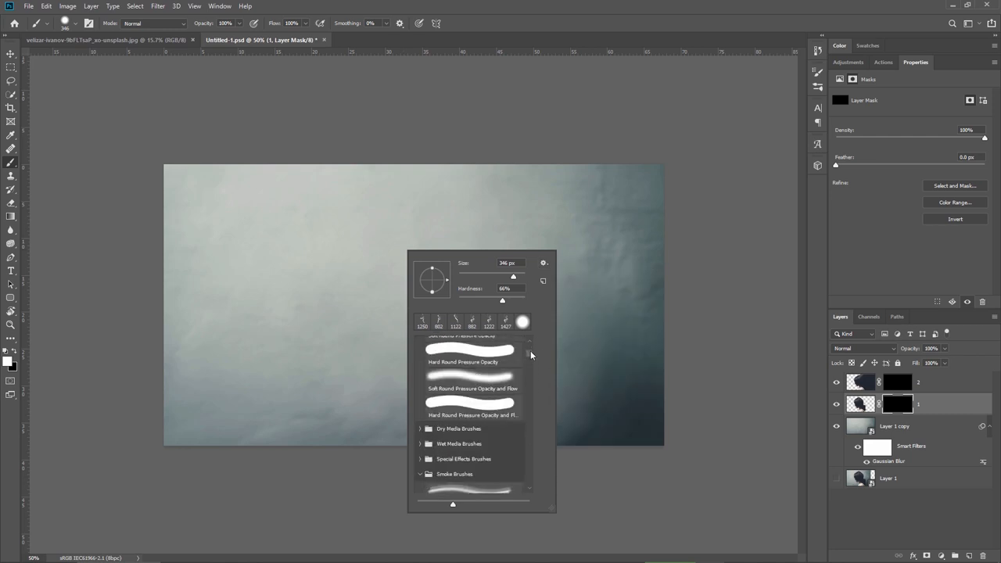
scroll(down, 3)
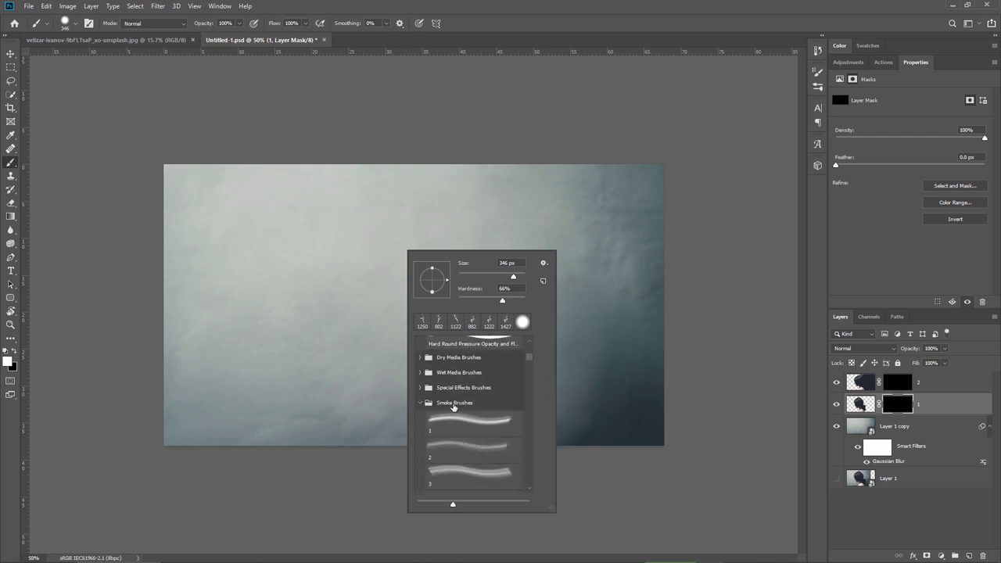
mouse_move(451, 408)
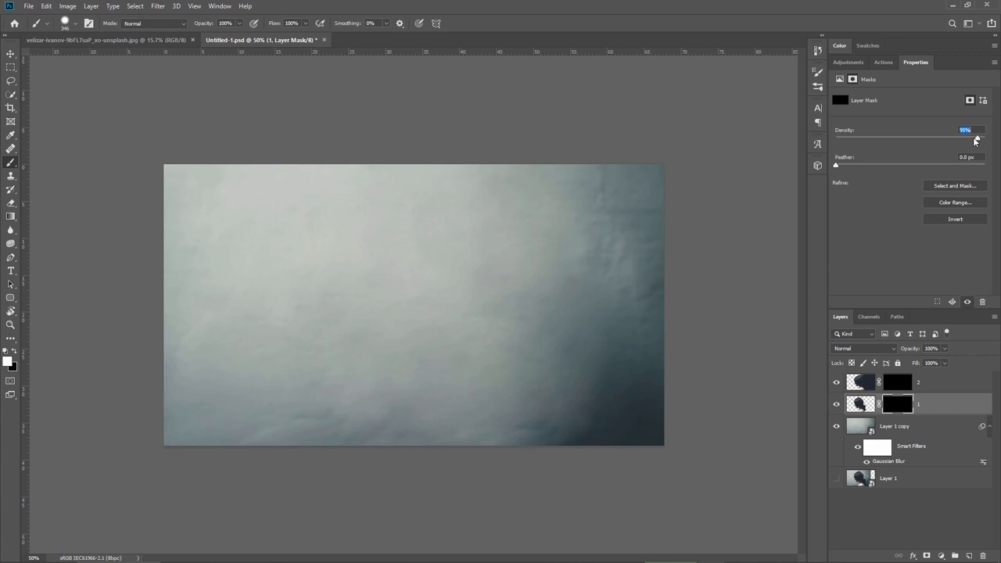
- Lower the mask Density to about 70% and pick a smoke brush for painting the head
drag(976, 139, 941, 139)
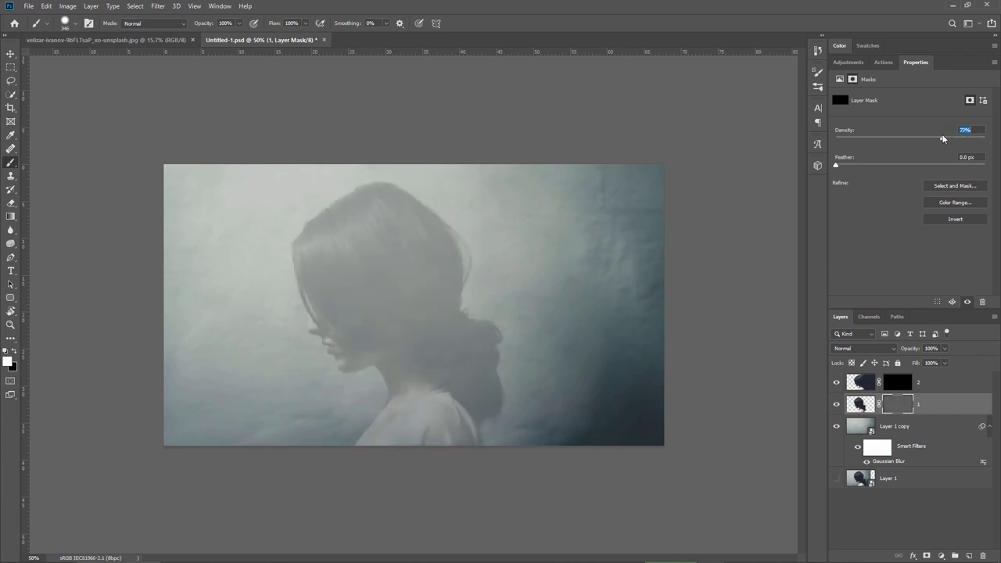
drag(960, 140, 941, 139)
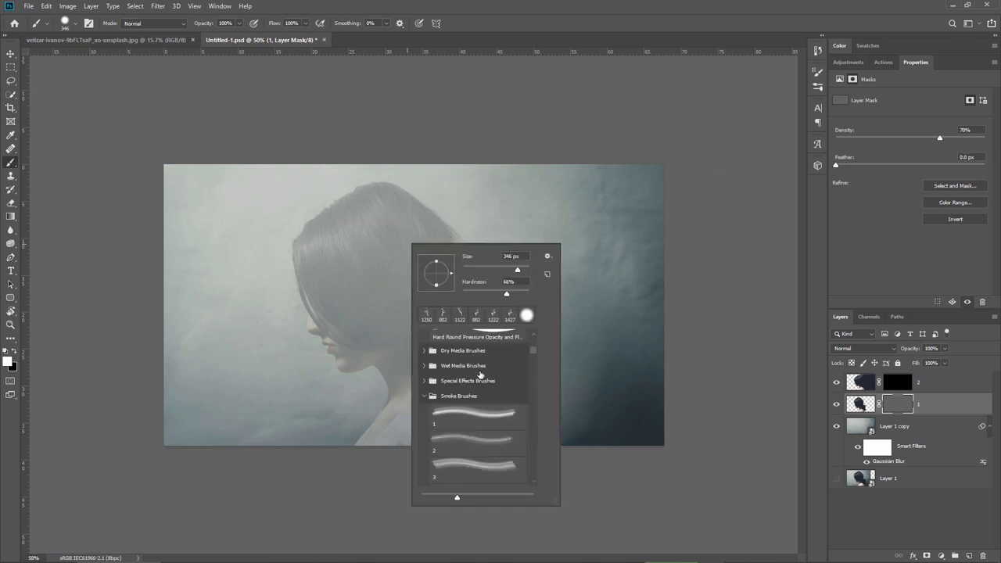
mouse_move(467, 419)
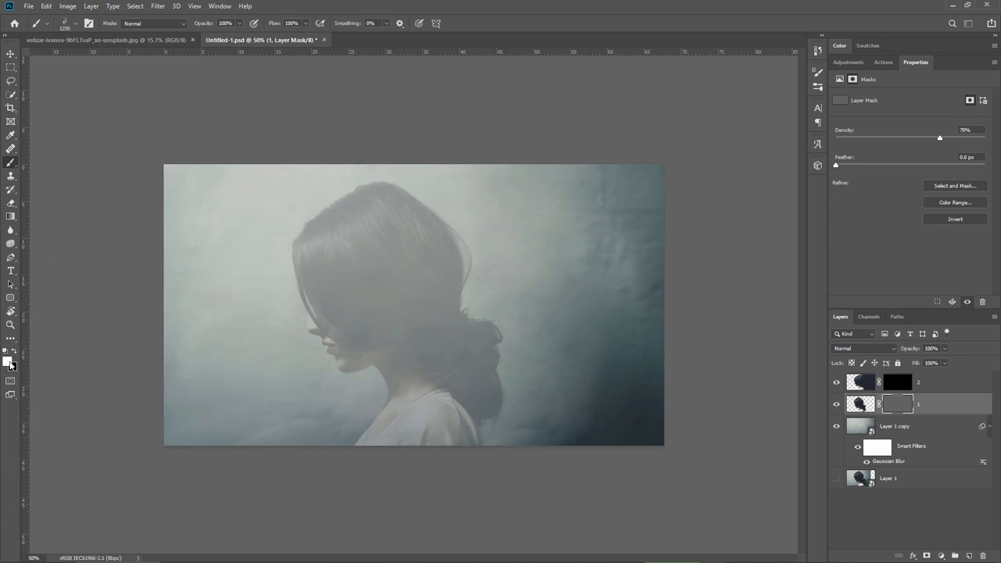
mouse_move(7, 361)
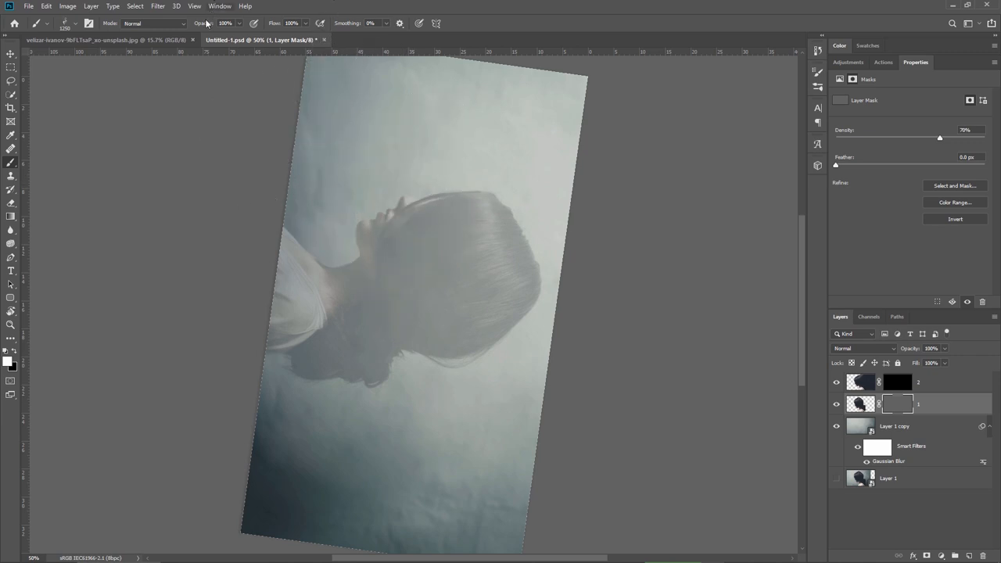
mouse_move(275, 39)
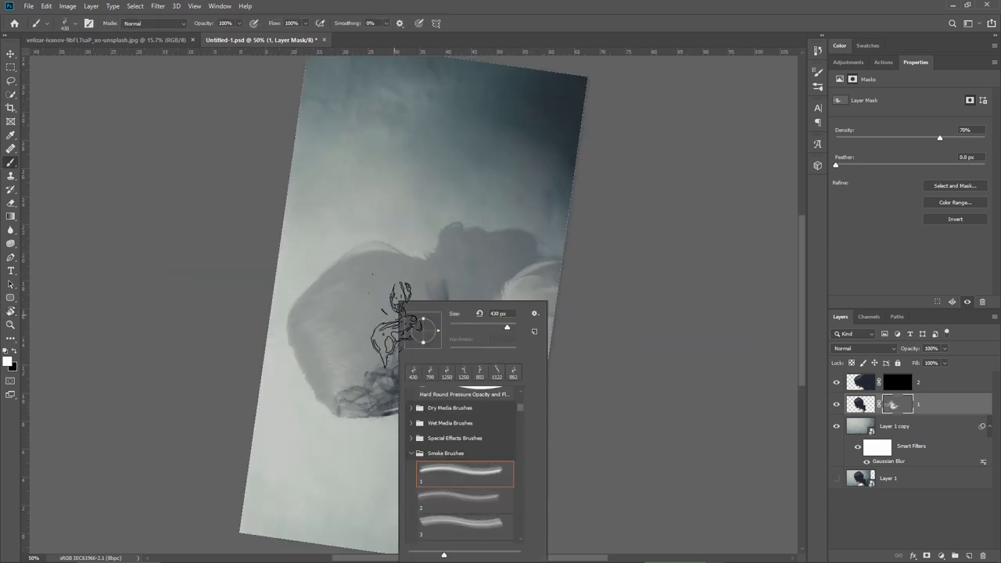
click(463, 524)
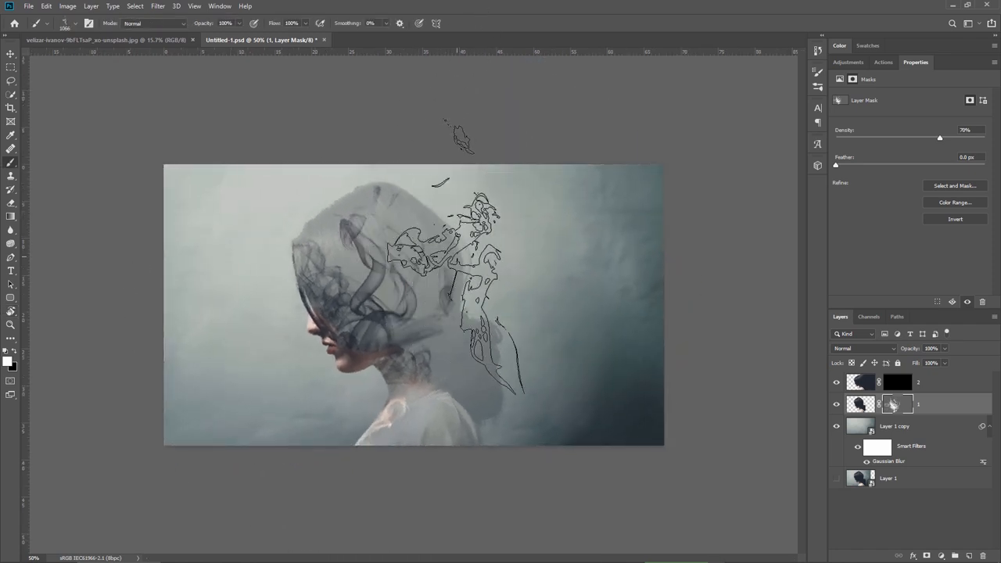
- Restore one mask to full density and lower the upper mask's density for more smoke strokes
drag(938, 137, 985, 136)
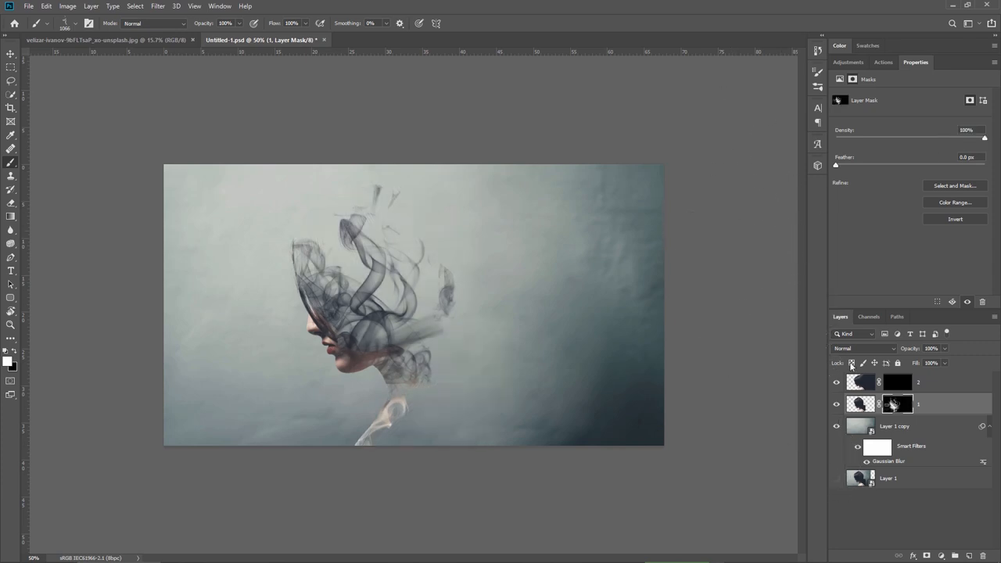
drag(983, 138, 969, 138)
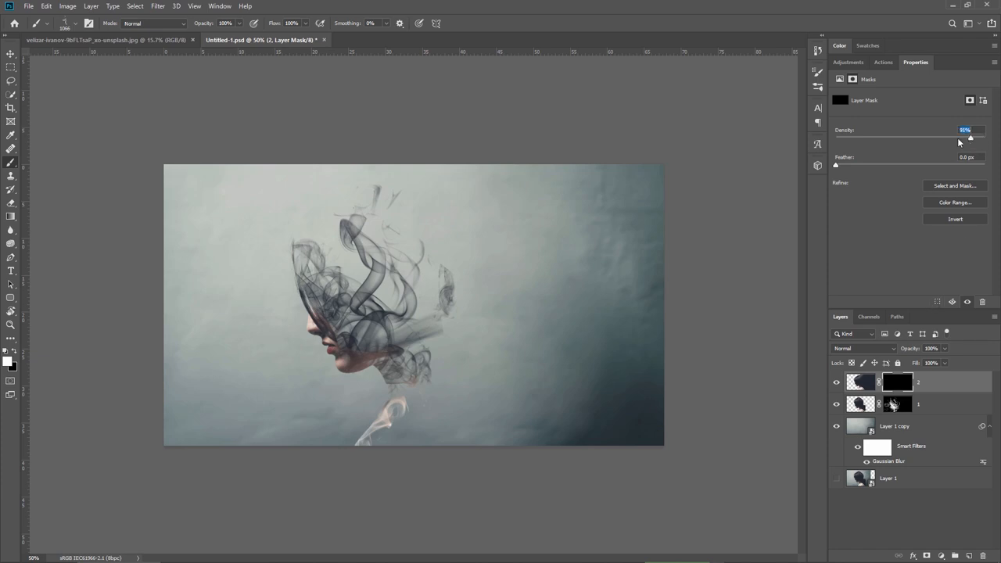
drag(970, 138, 939, 137)
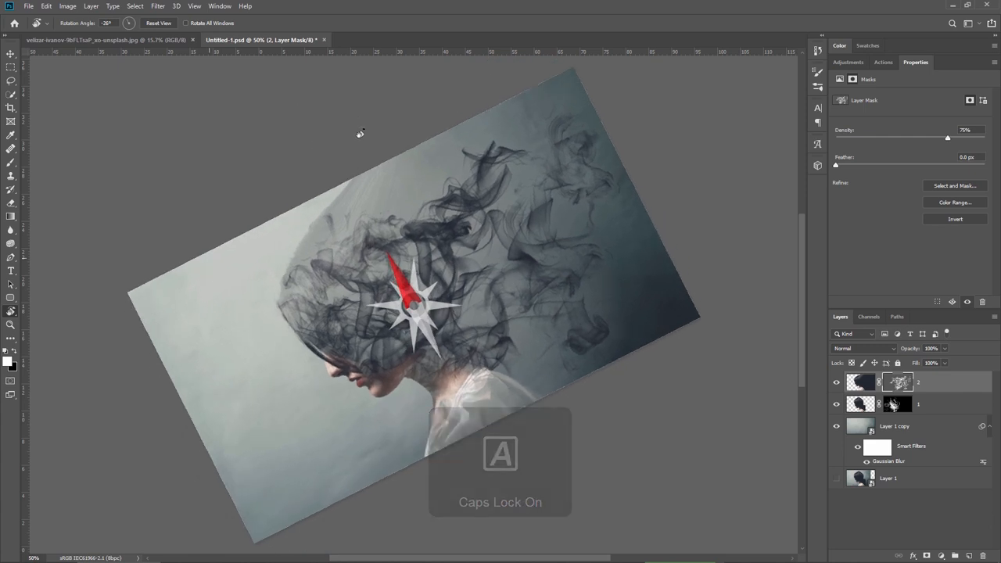
- Reset the canvas rotation before continuing the dense smoke painting
key(shift+r)
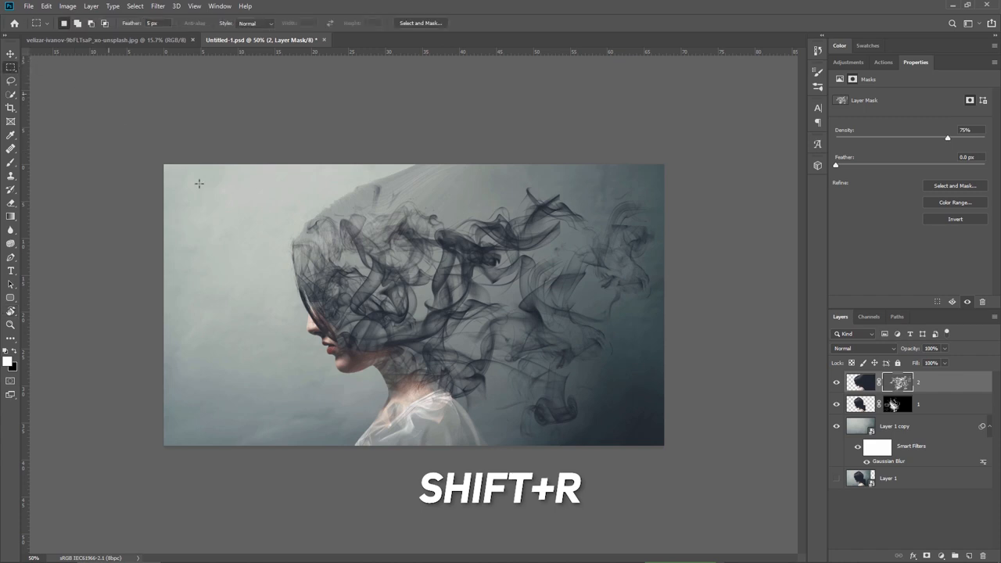
key(shift+r)
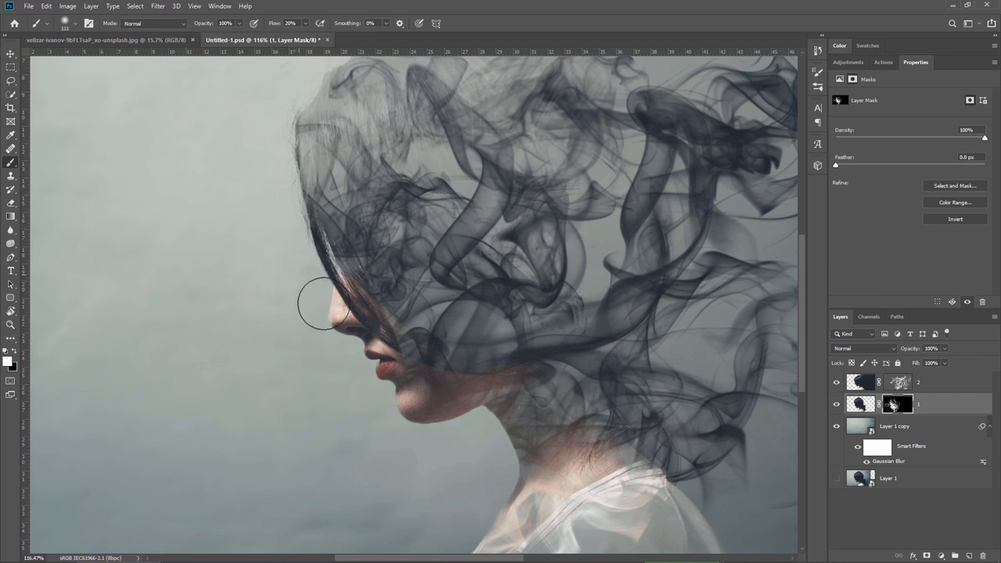
- Paint the mask along the woman's face and neck with a soft round brush
drag(325, 305, 419, 415)
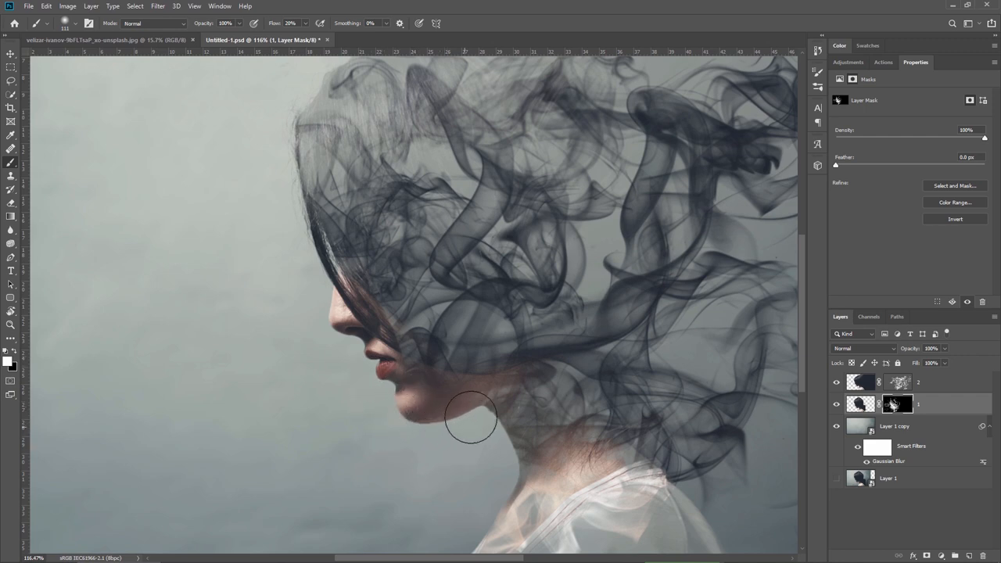
mouse_move(367, 359)
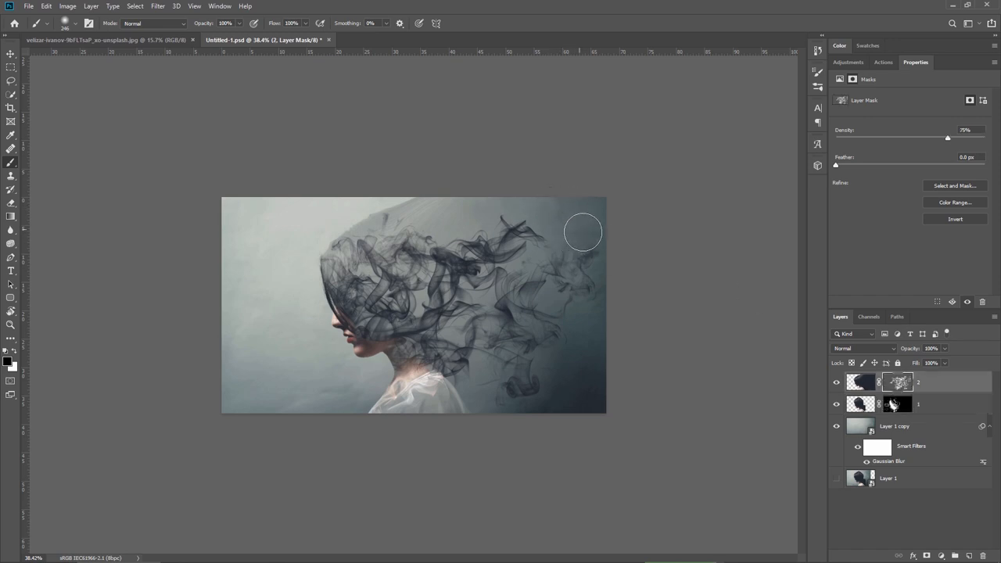
mouse_move(705, 335)
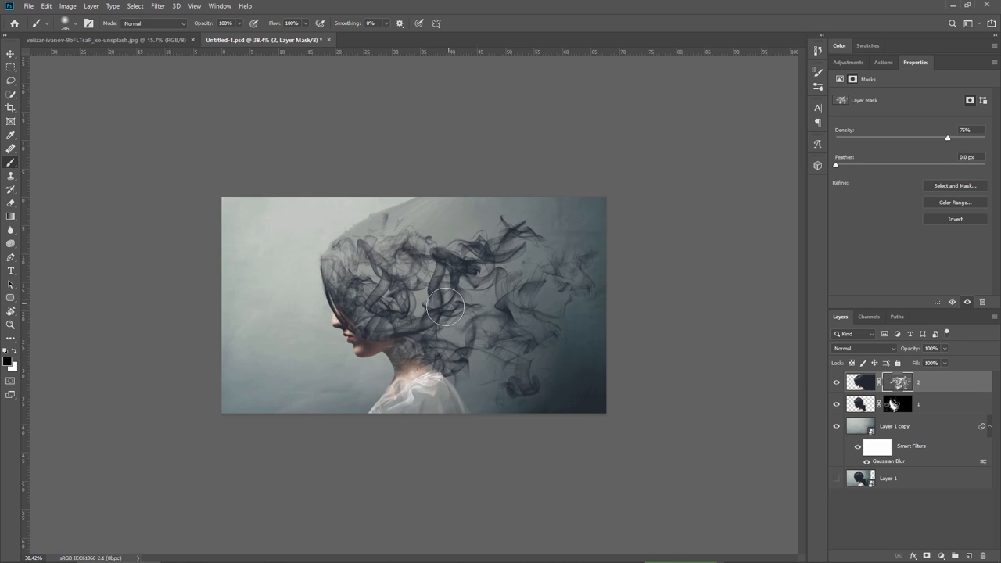
- Raise the upper smoke mask's Density to 100% so the trails show dark and solid
drag(947, 137, 954, 138)
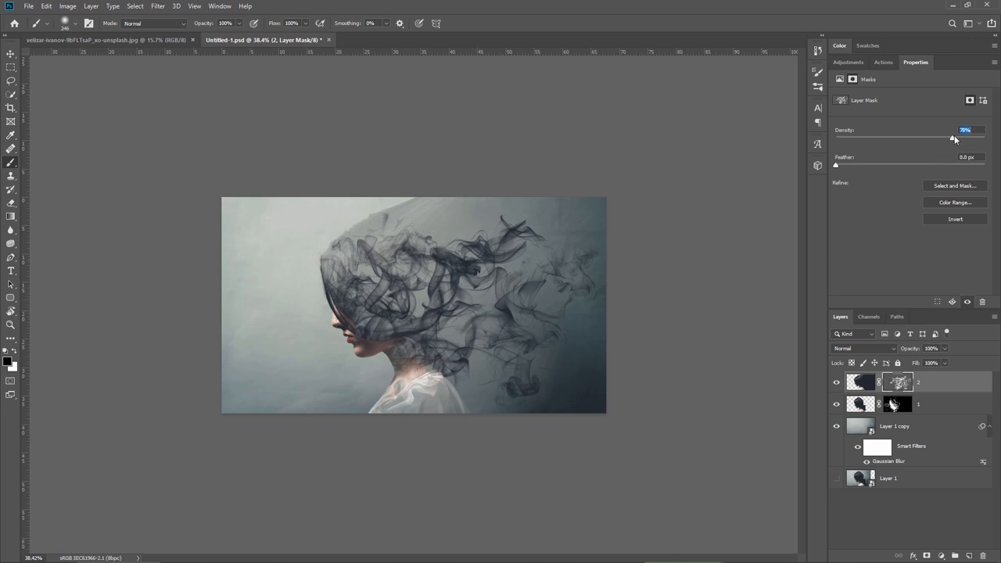
drag(953, 137, 985, 138)
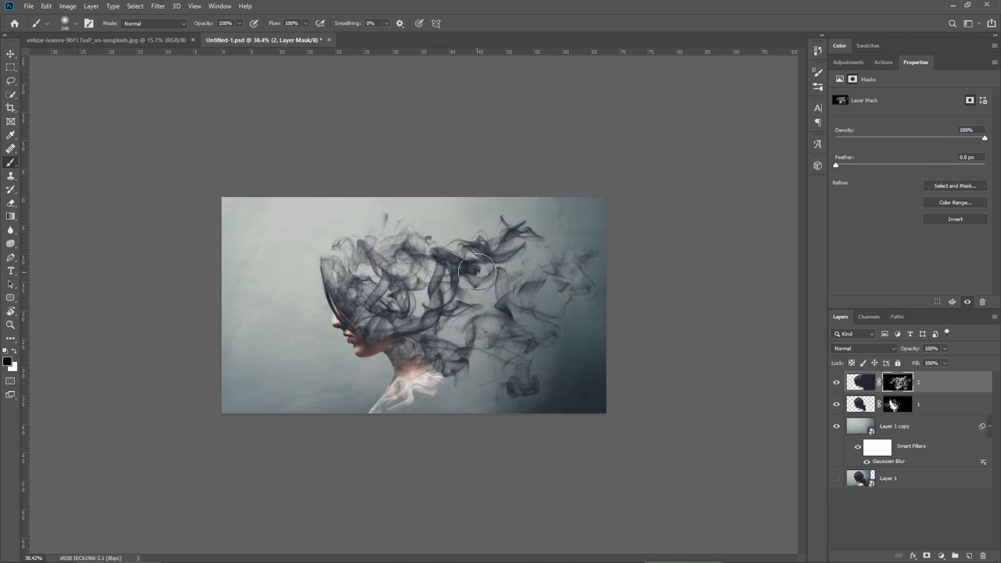